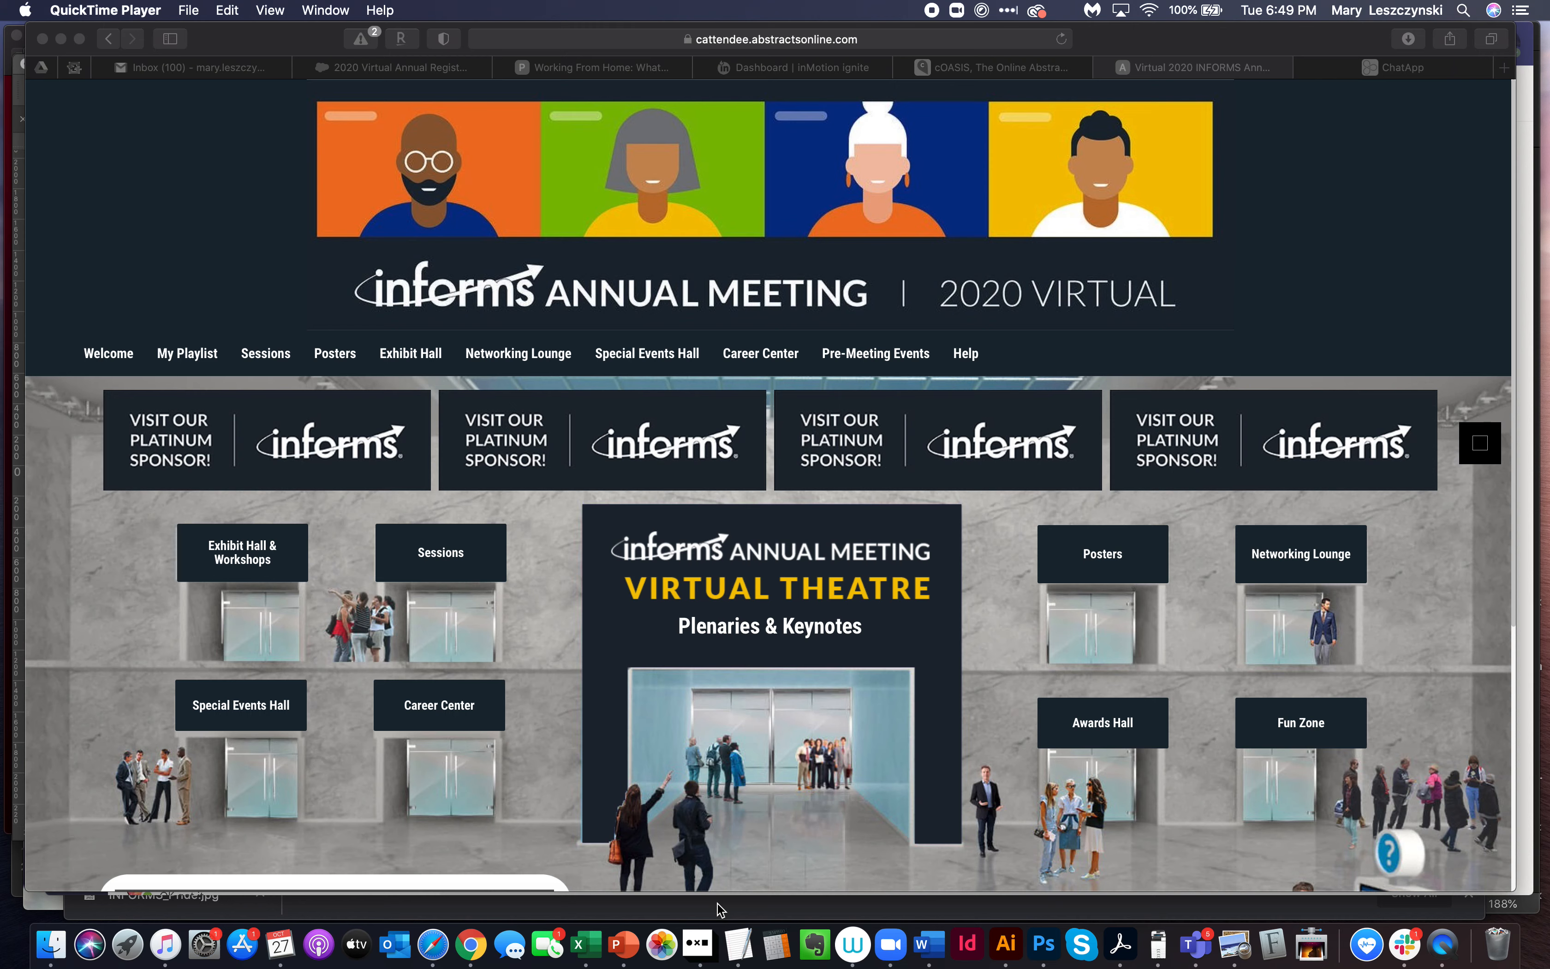
mouse_move(697, 828)
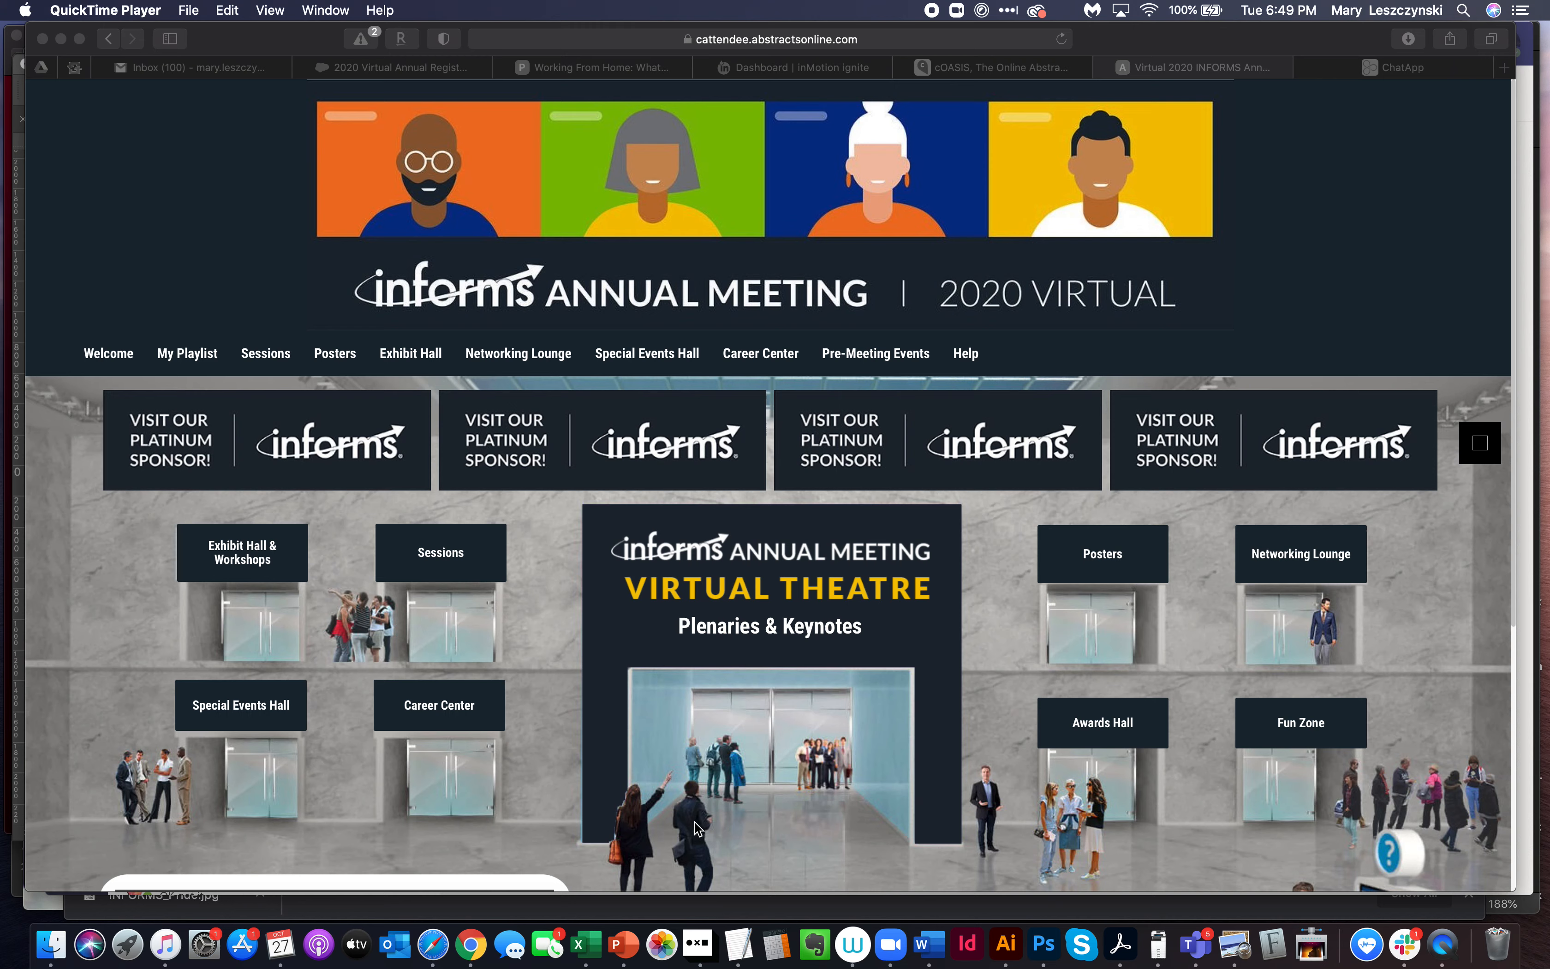
mouse_move(744, 721)
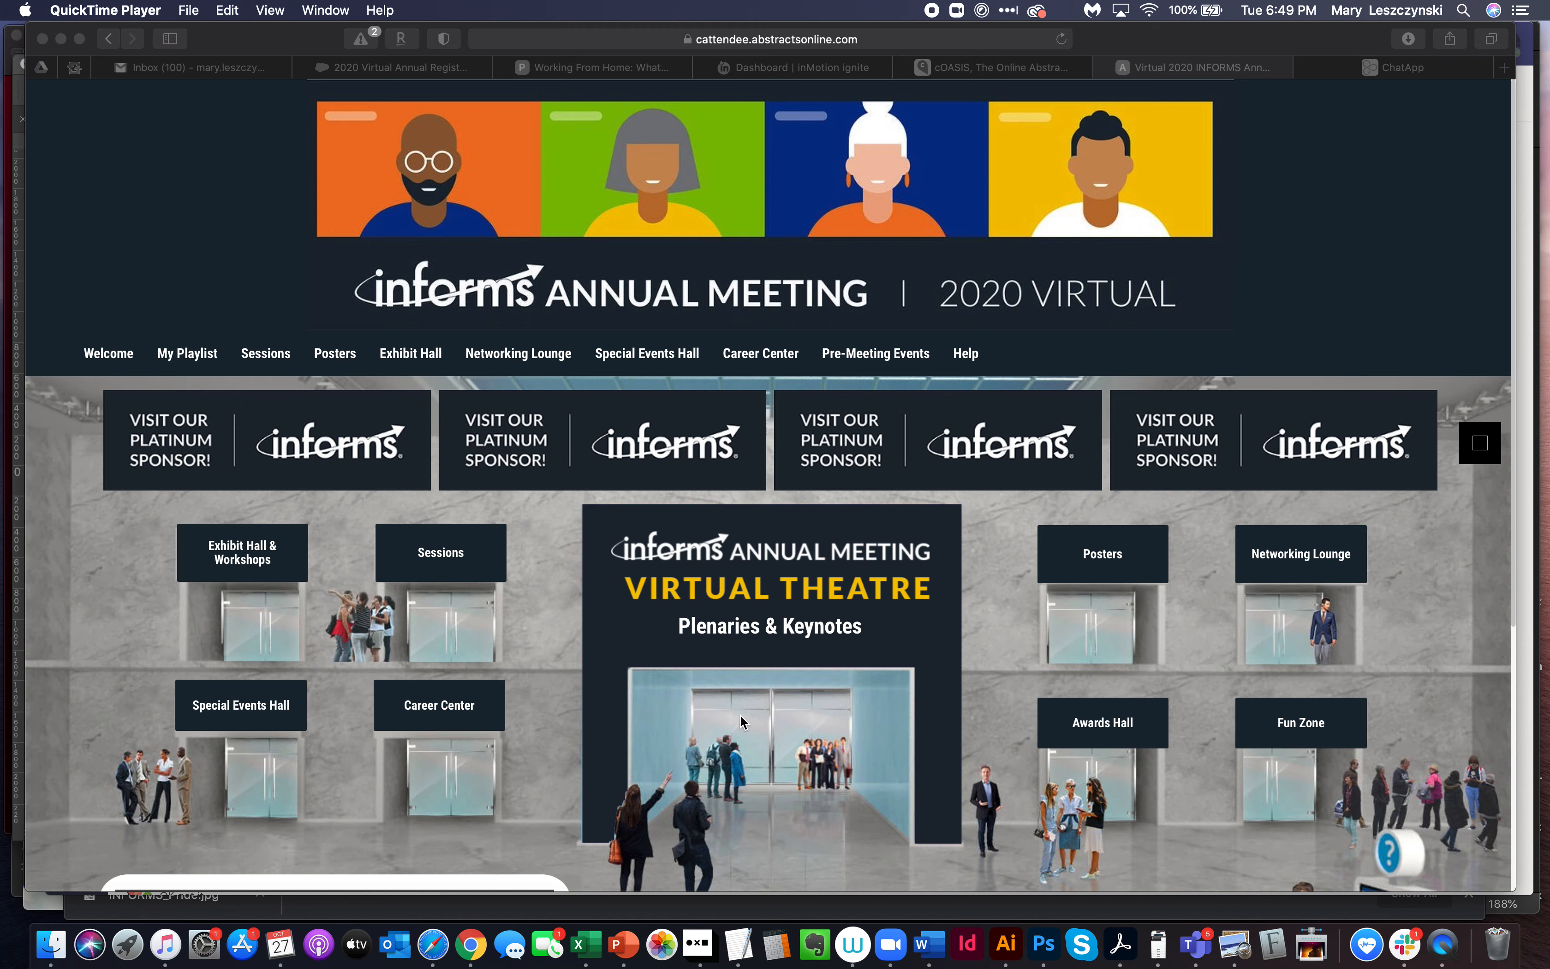
mouse_move(635, 710)
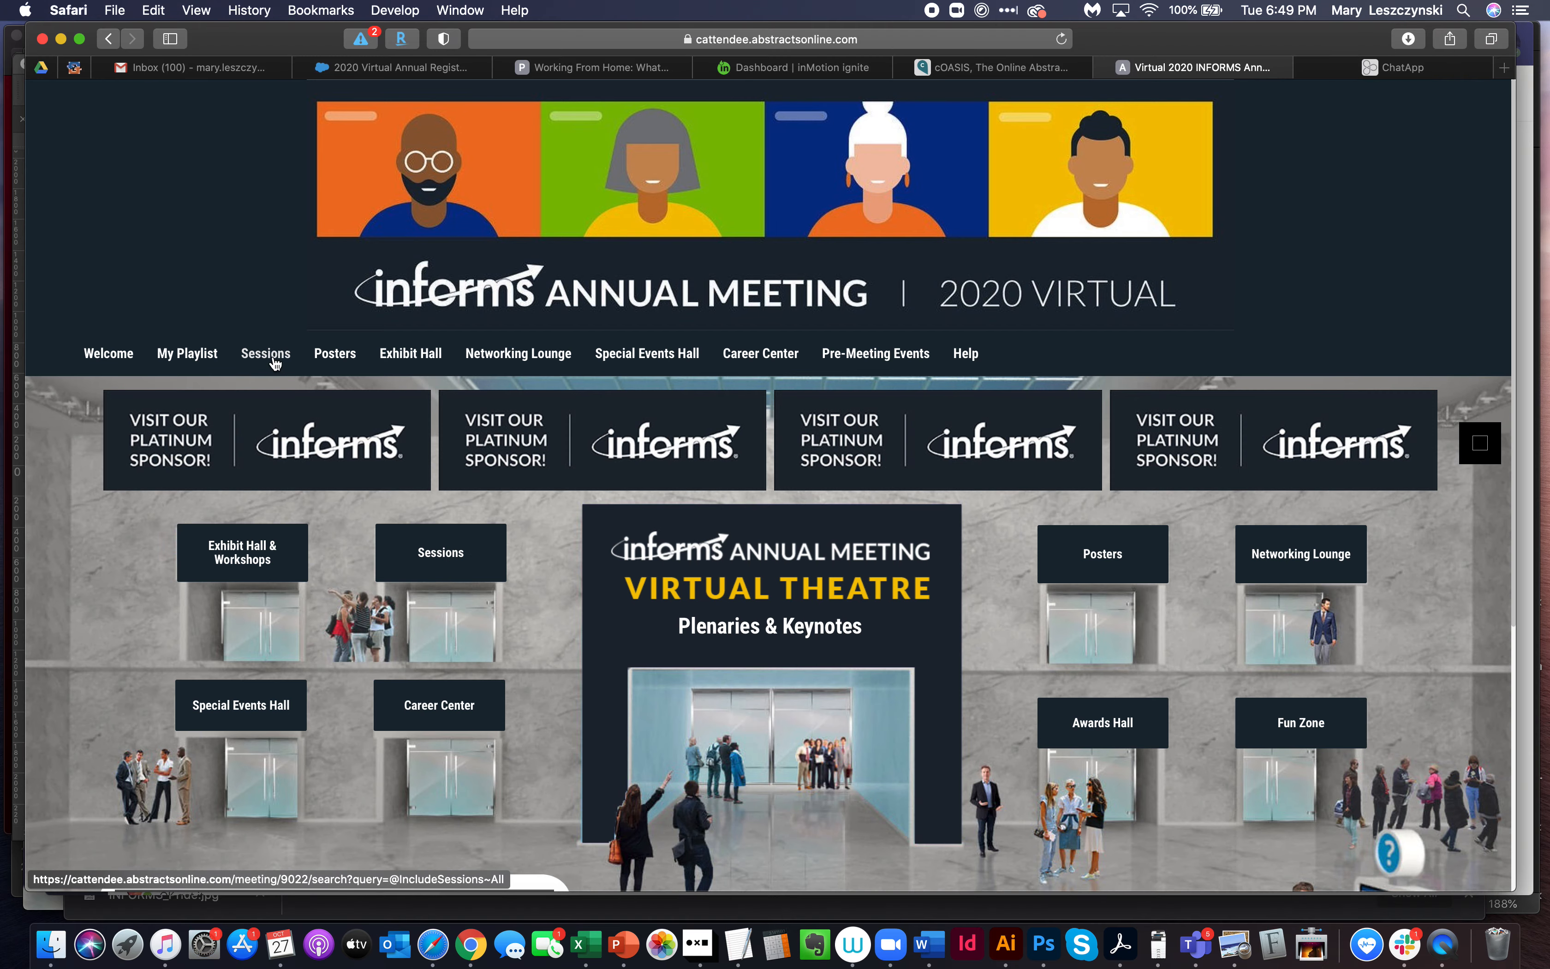
Go to the Sessions list and filter it to Monday, Nov 9
click(265, 353)
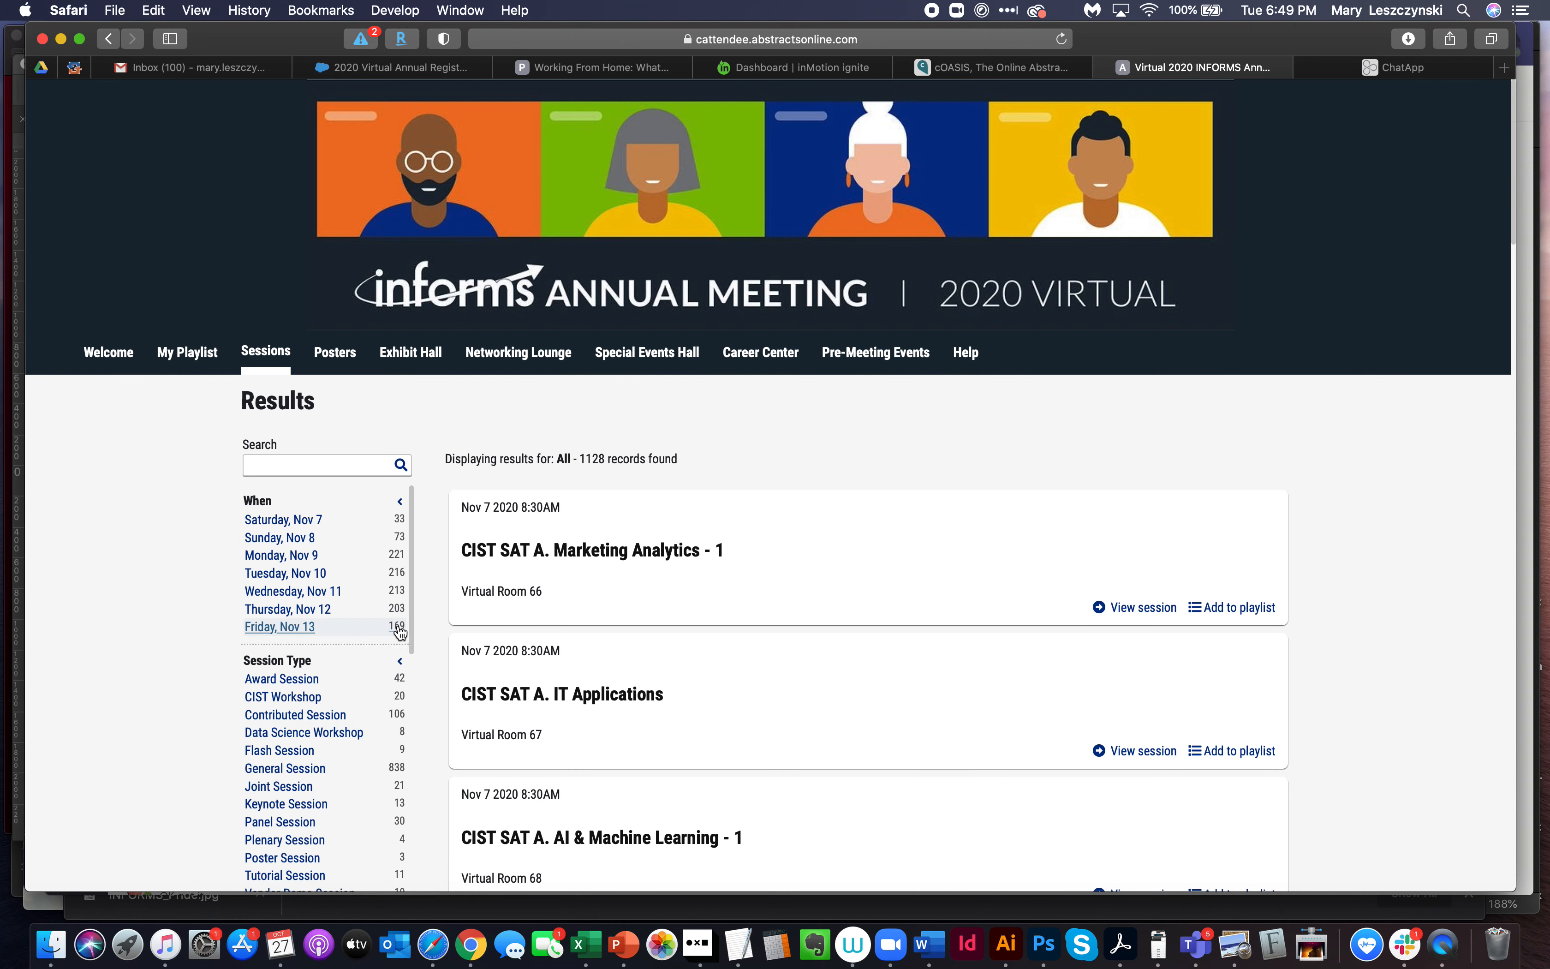
scroll(down, 3)
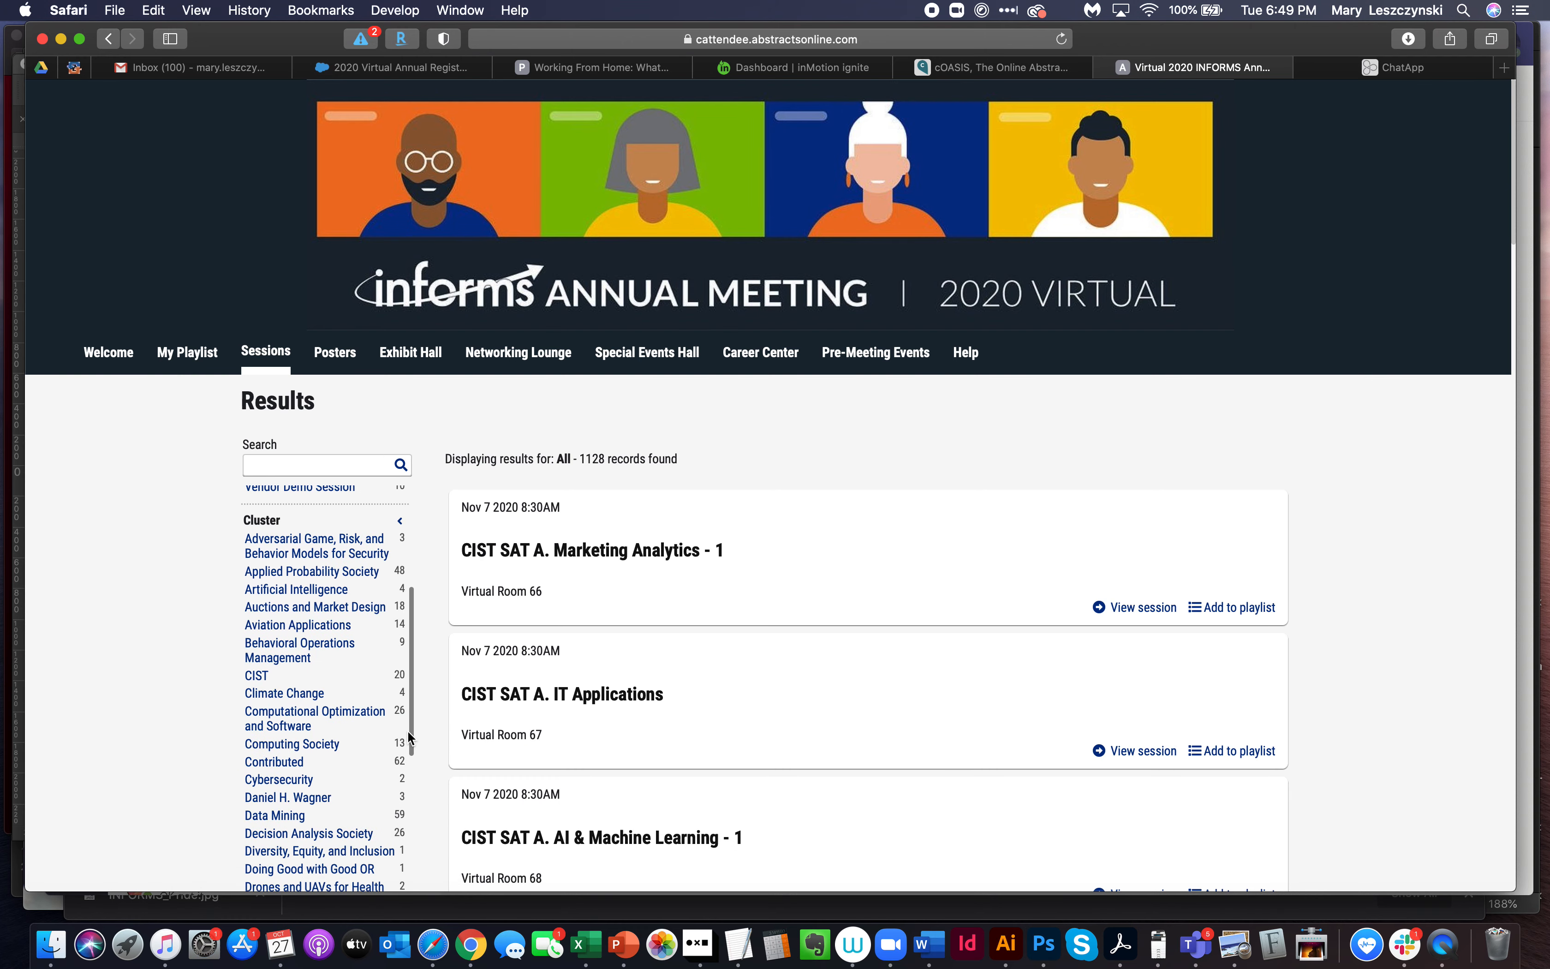
scroll(down, 3)
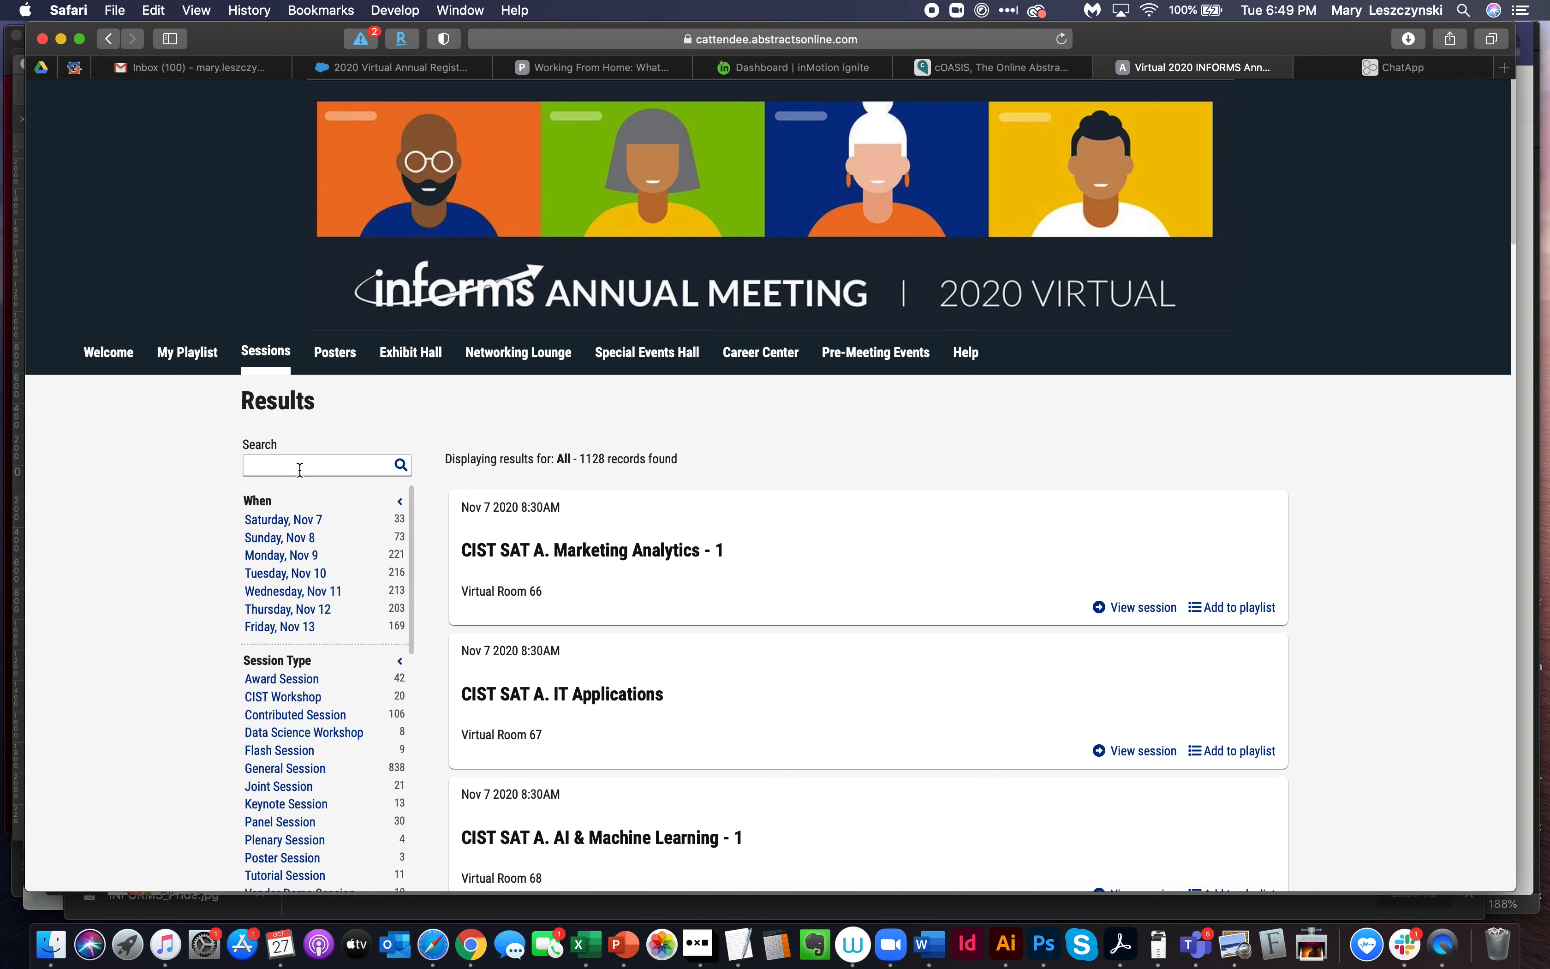
mouse_move(281, 555)
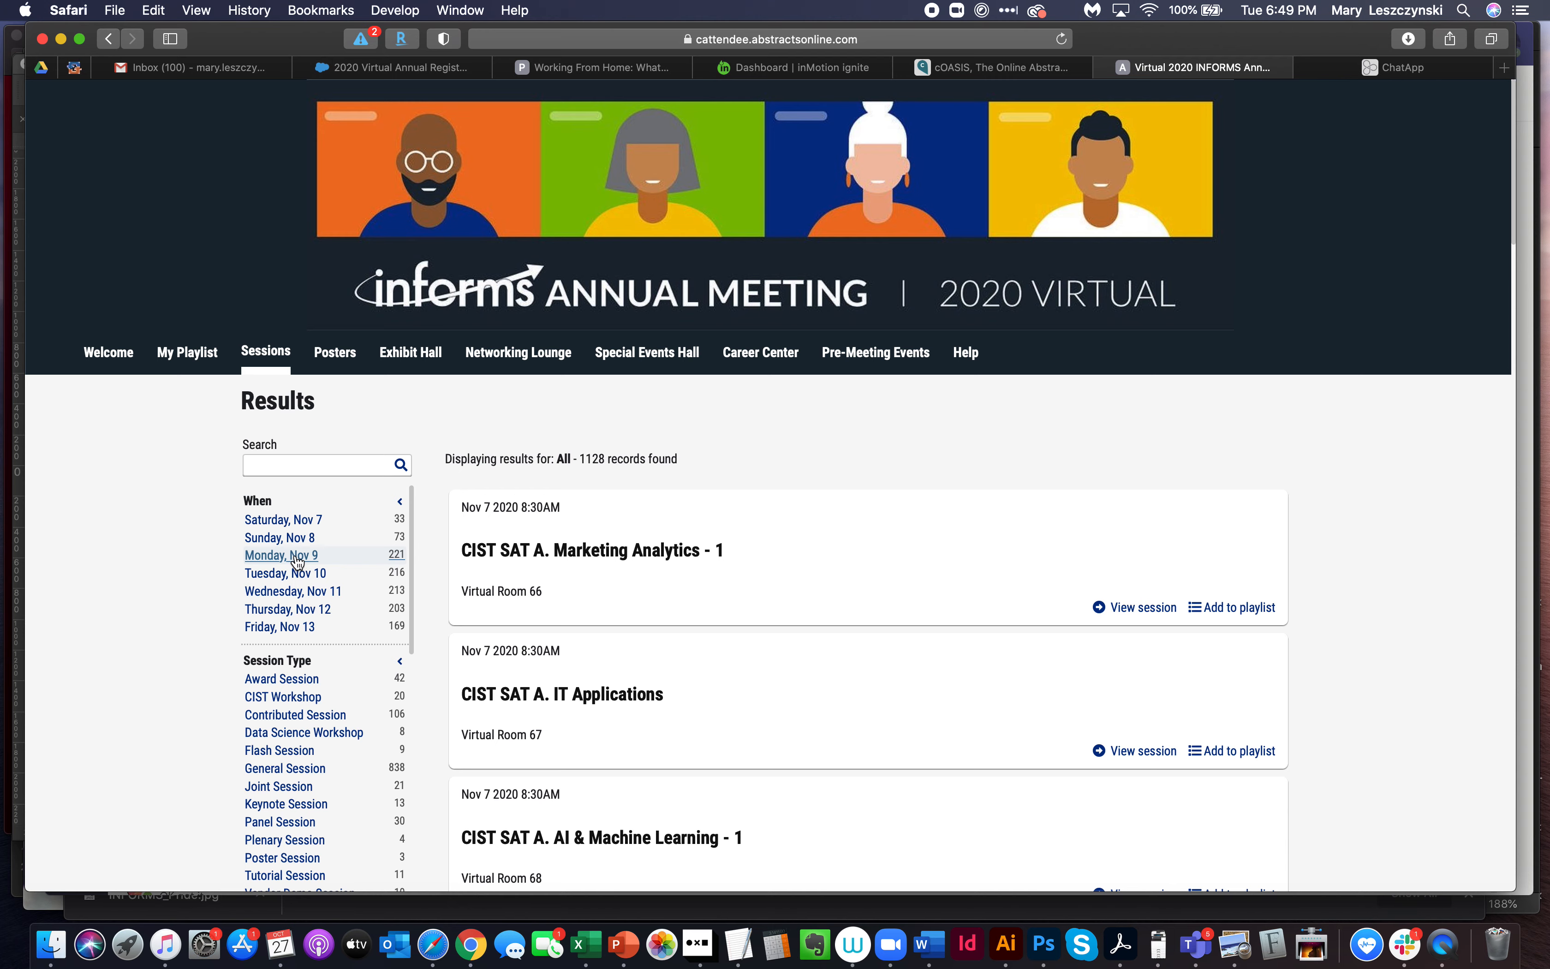
click(280, 555)
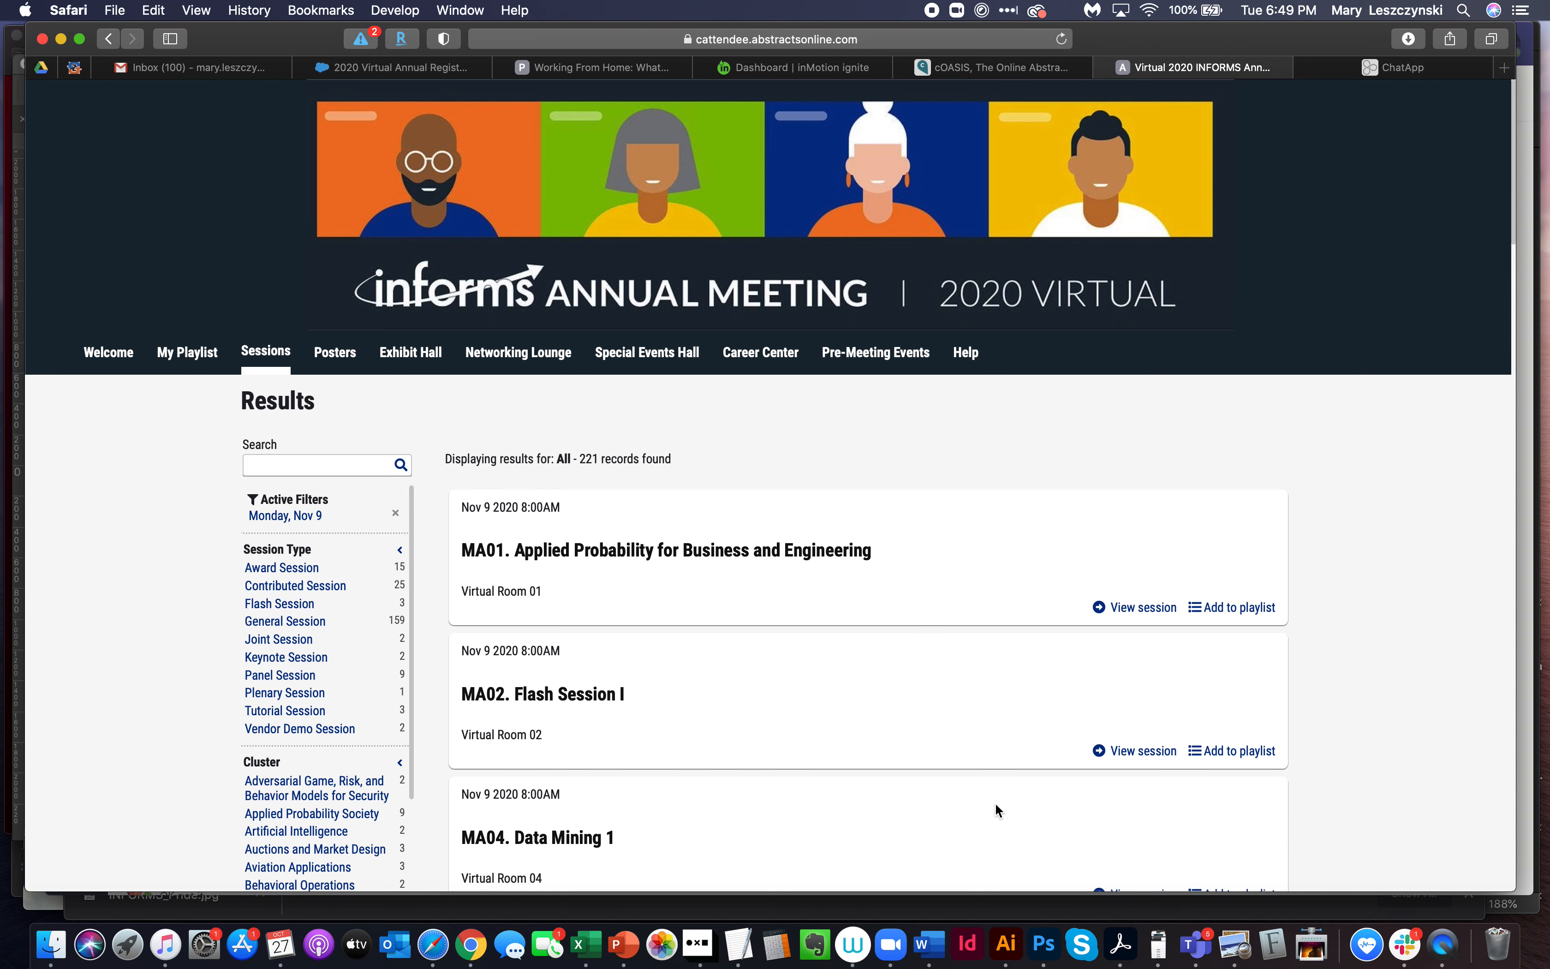
Select the MA04. Data Mining 1 session from the filtered results
scroll(down, 3)
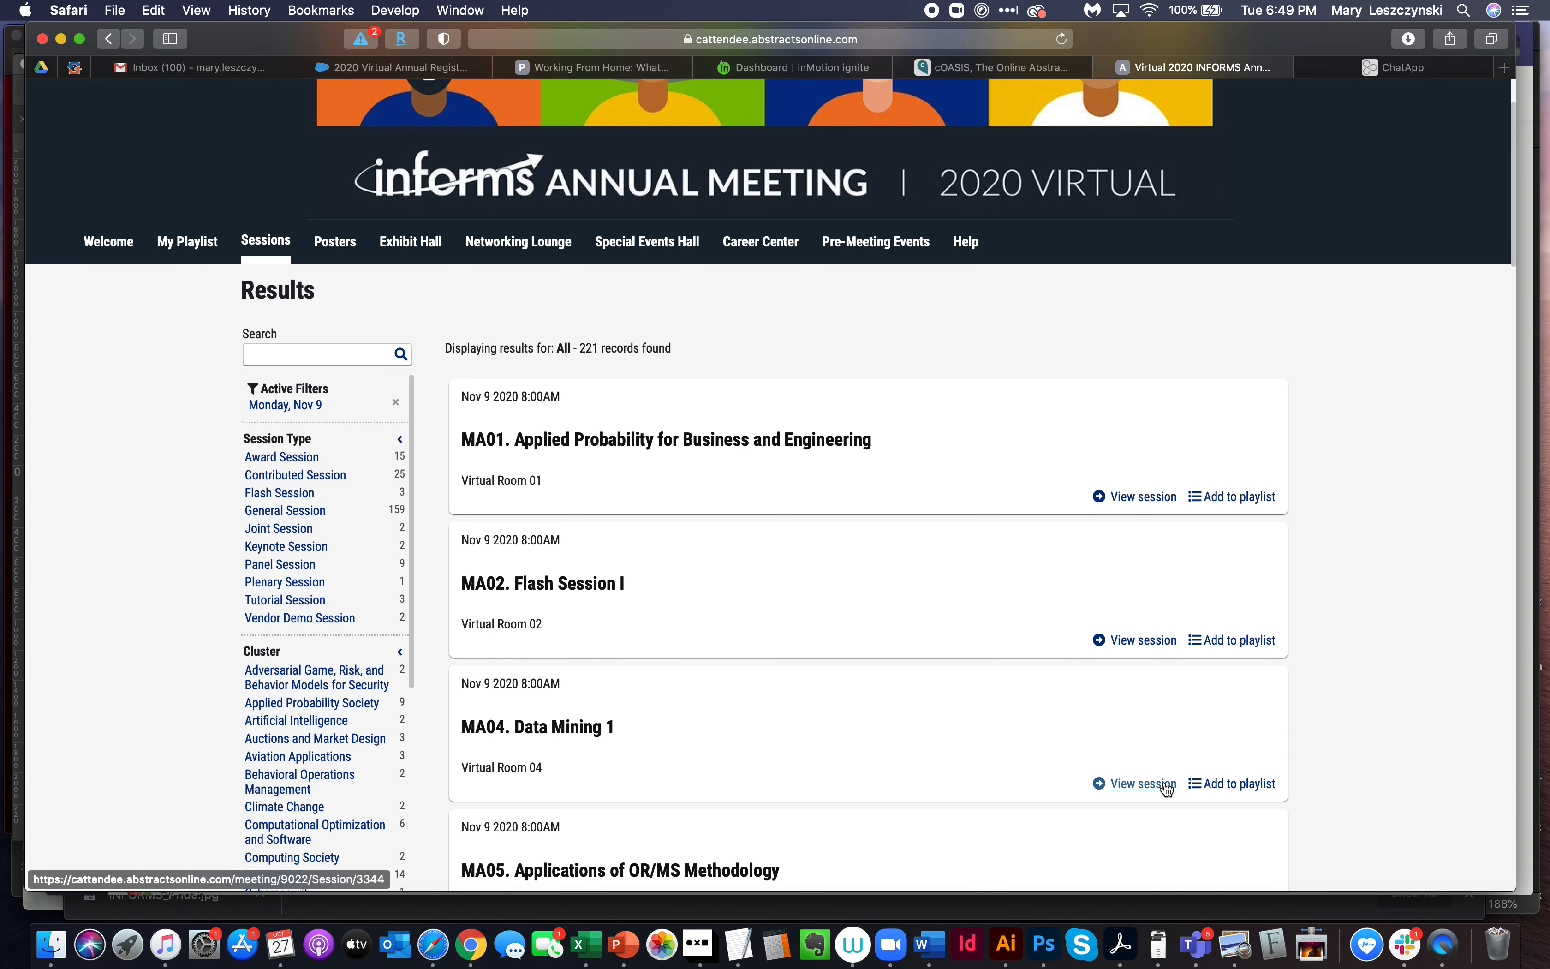
mouse_move(1140, 790)
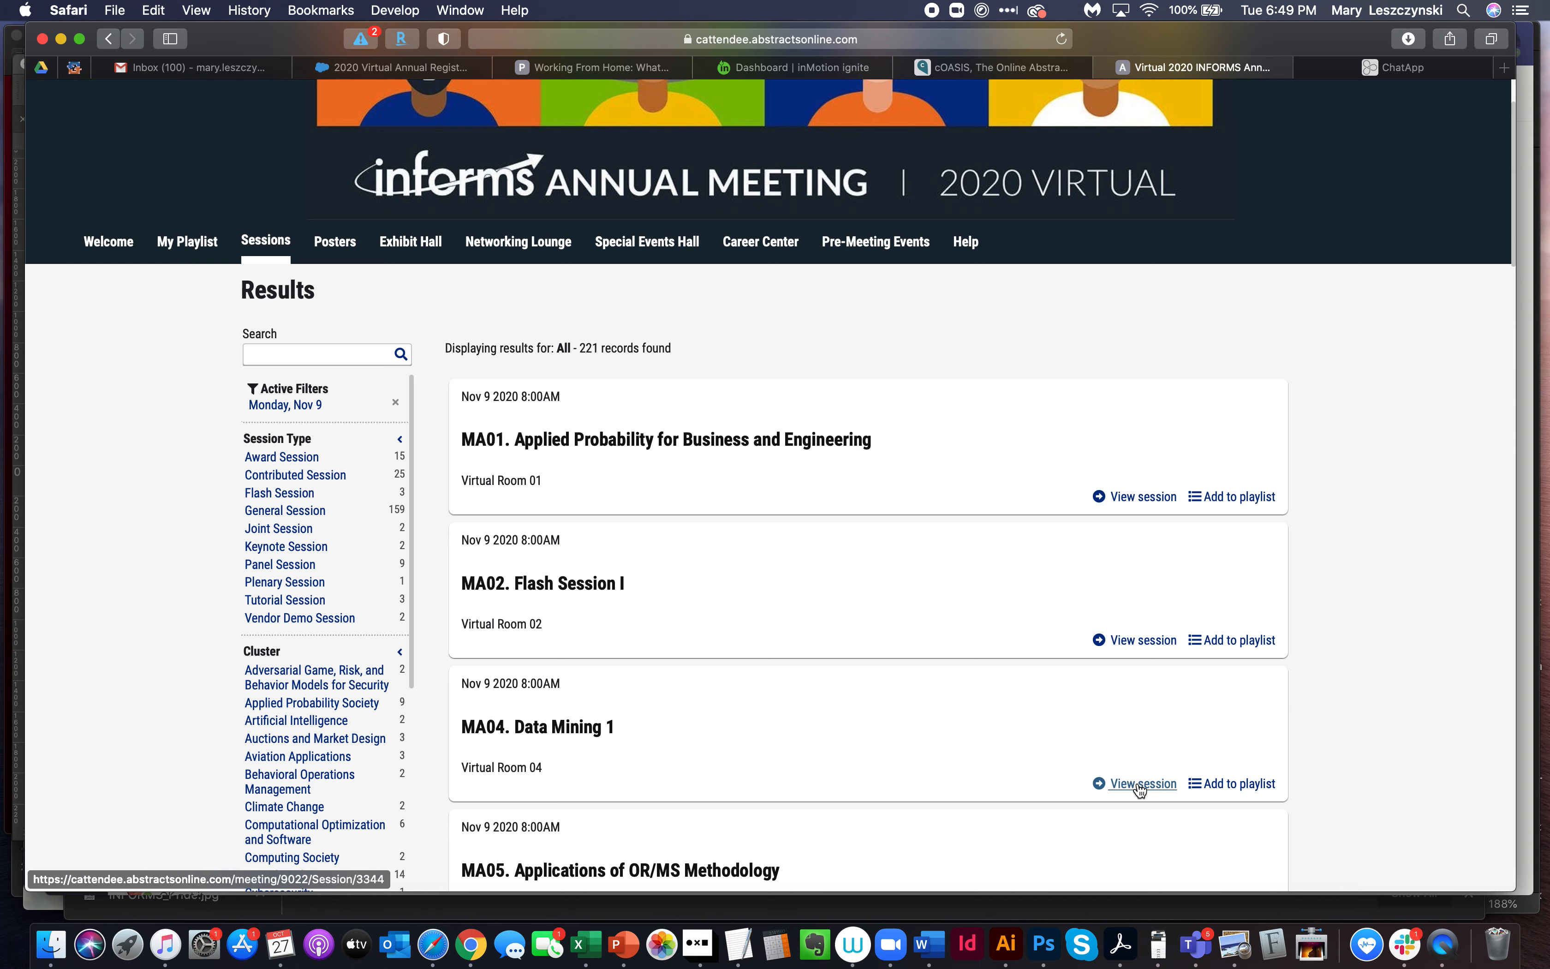
click(1143, 785)
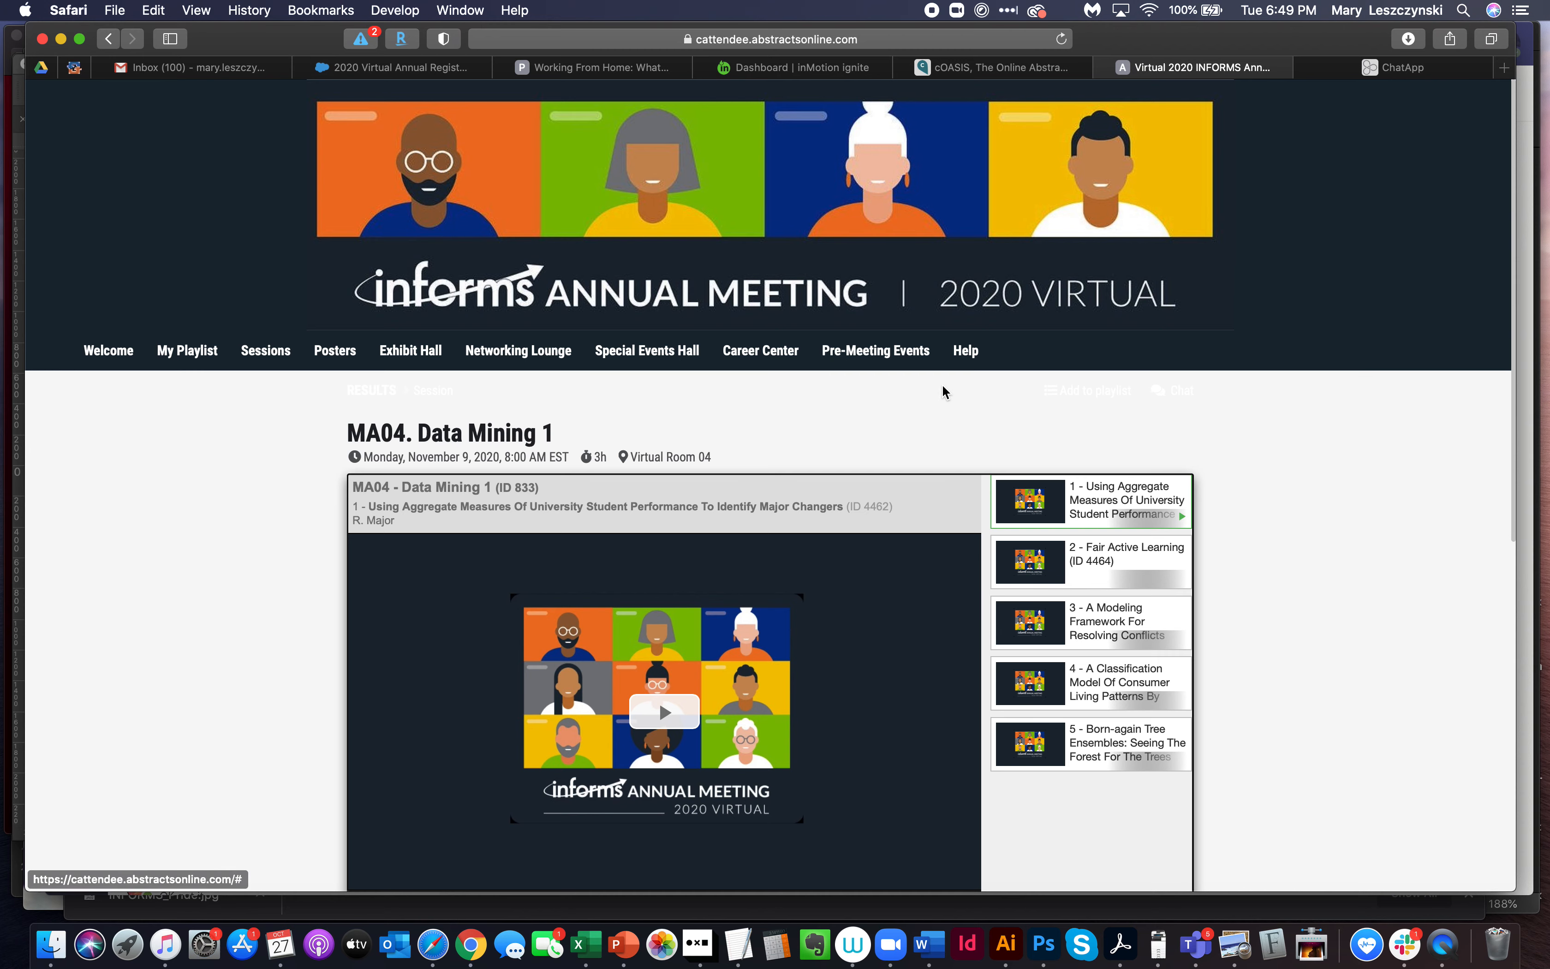
mouse_move(525, 482)
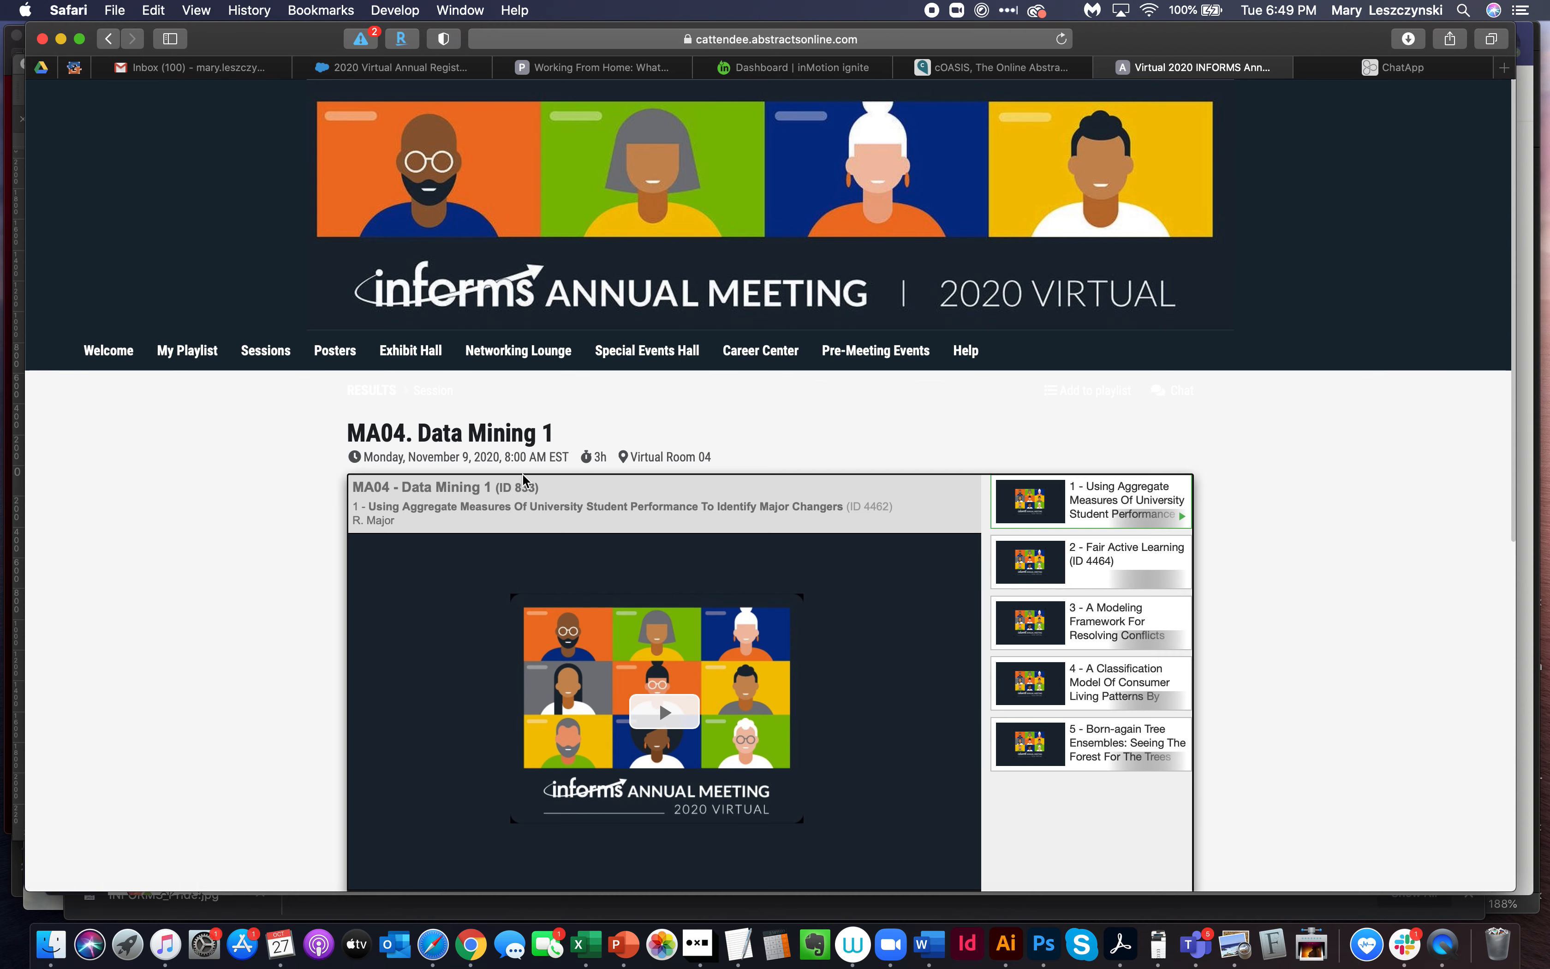
mouse_move(654, 460)
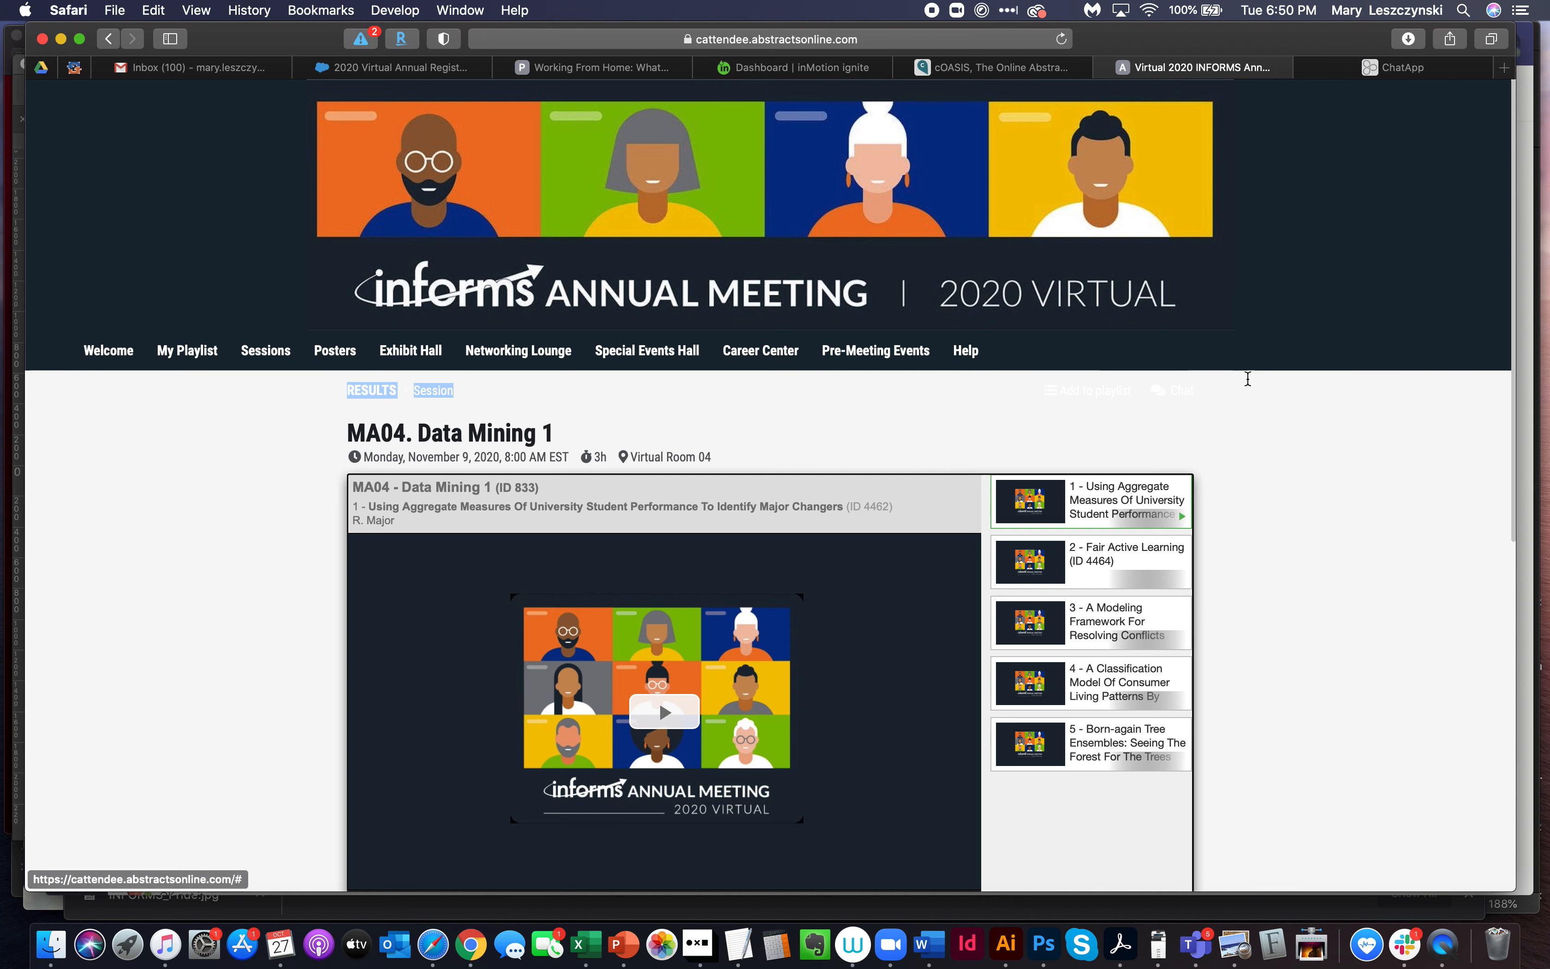
mouse_move(1304, 406)
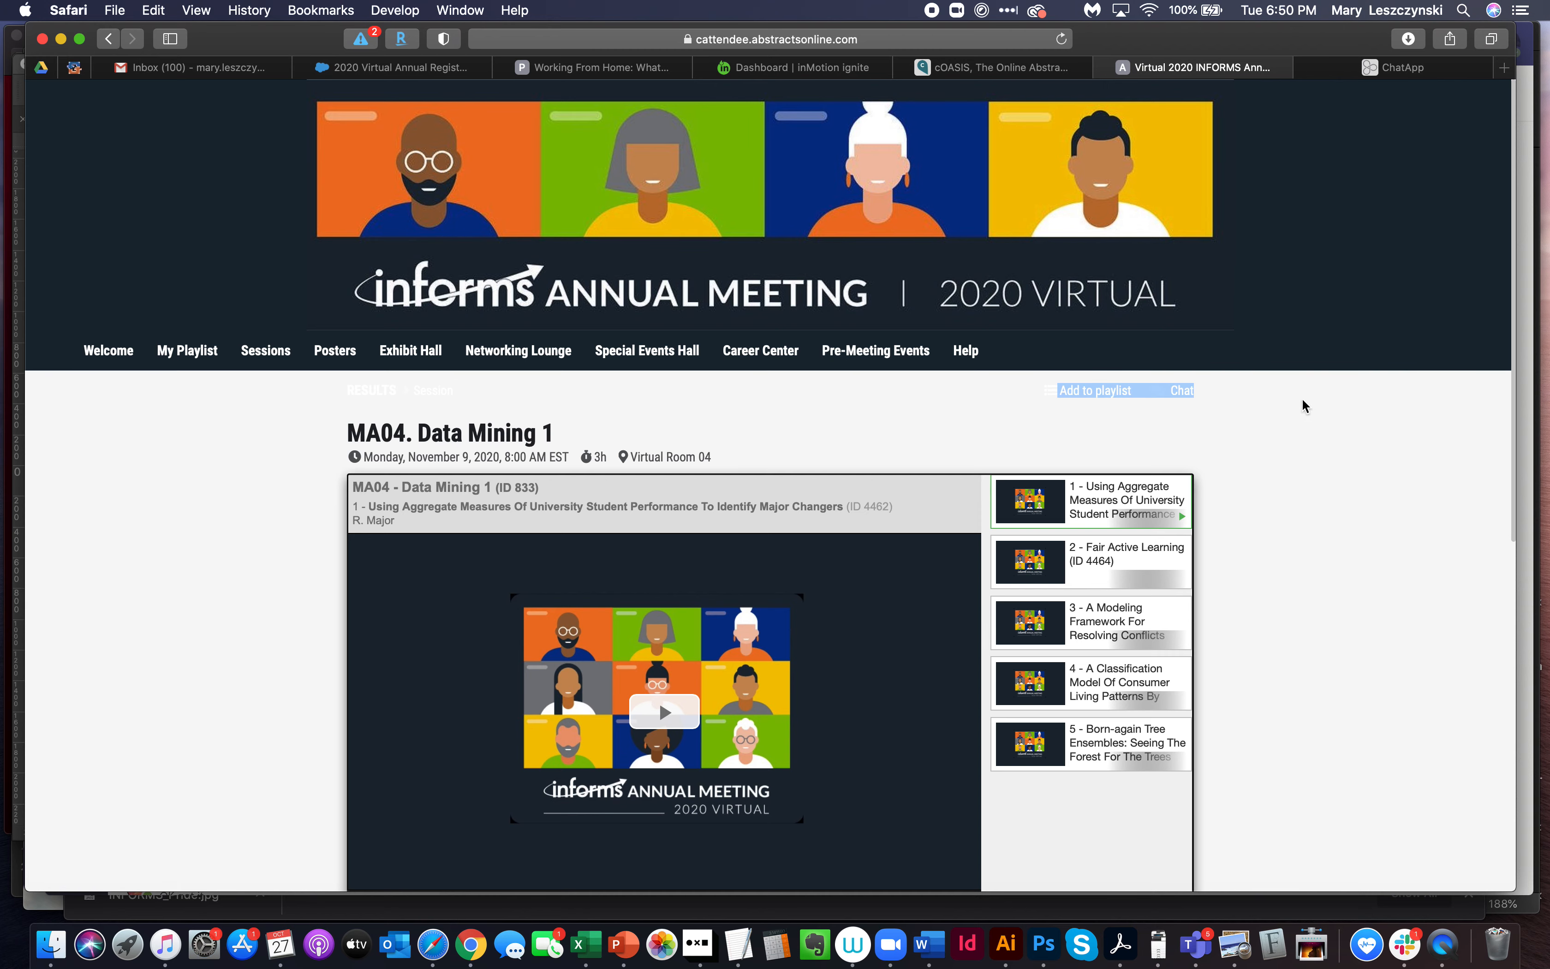
mouse_move(1196, 419)
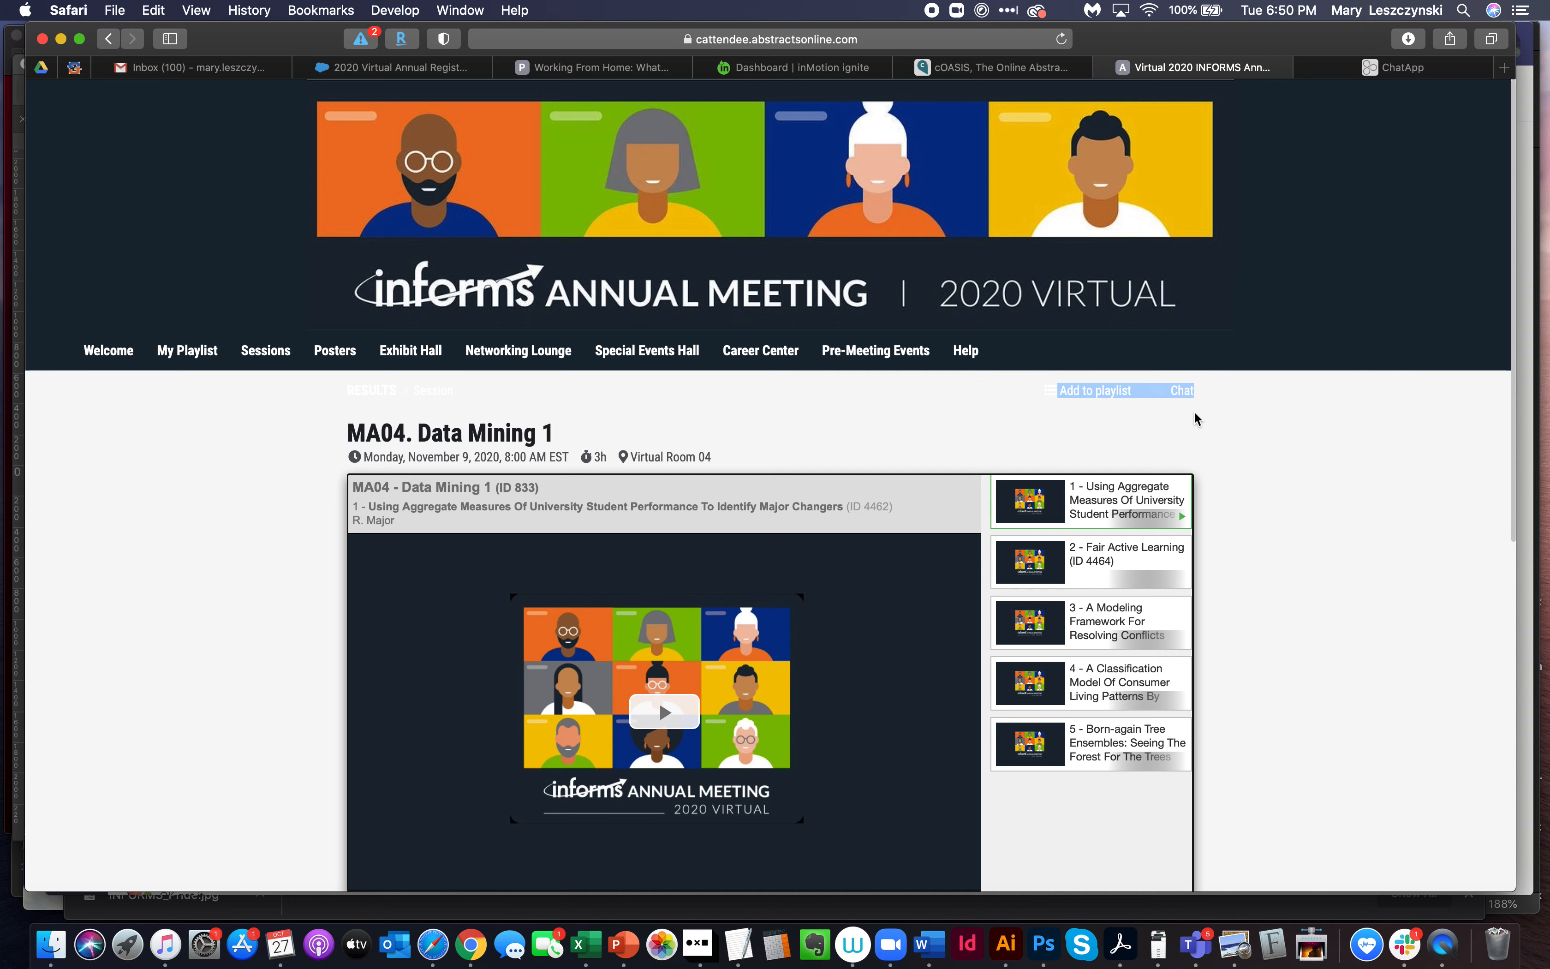
mouse_move(1180, 396)
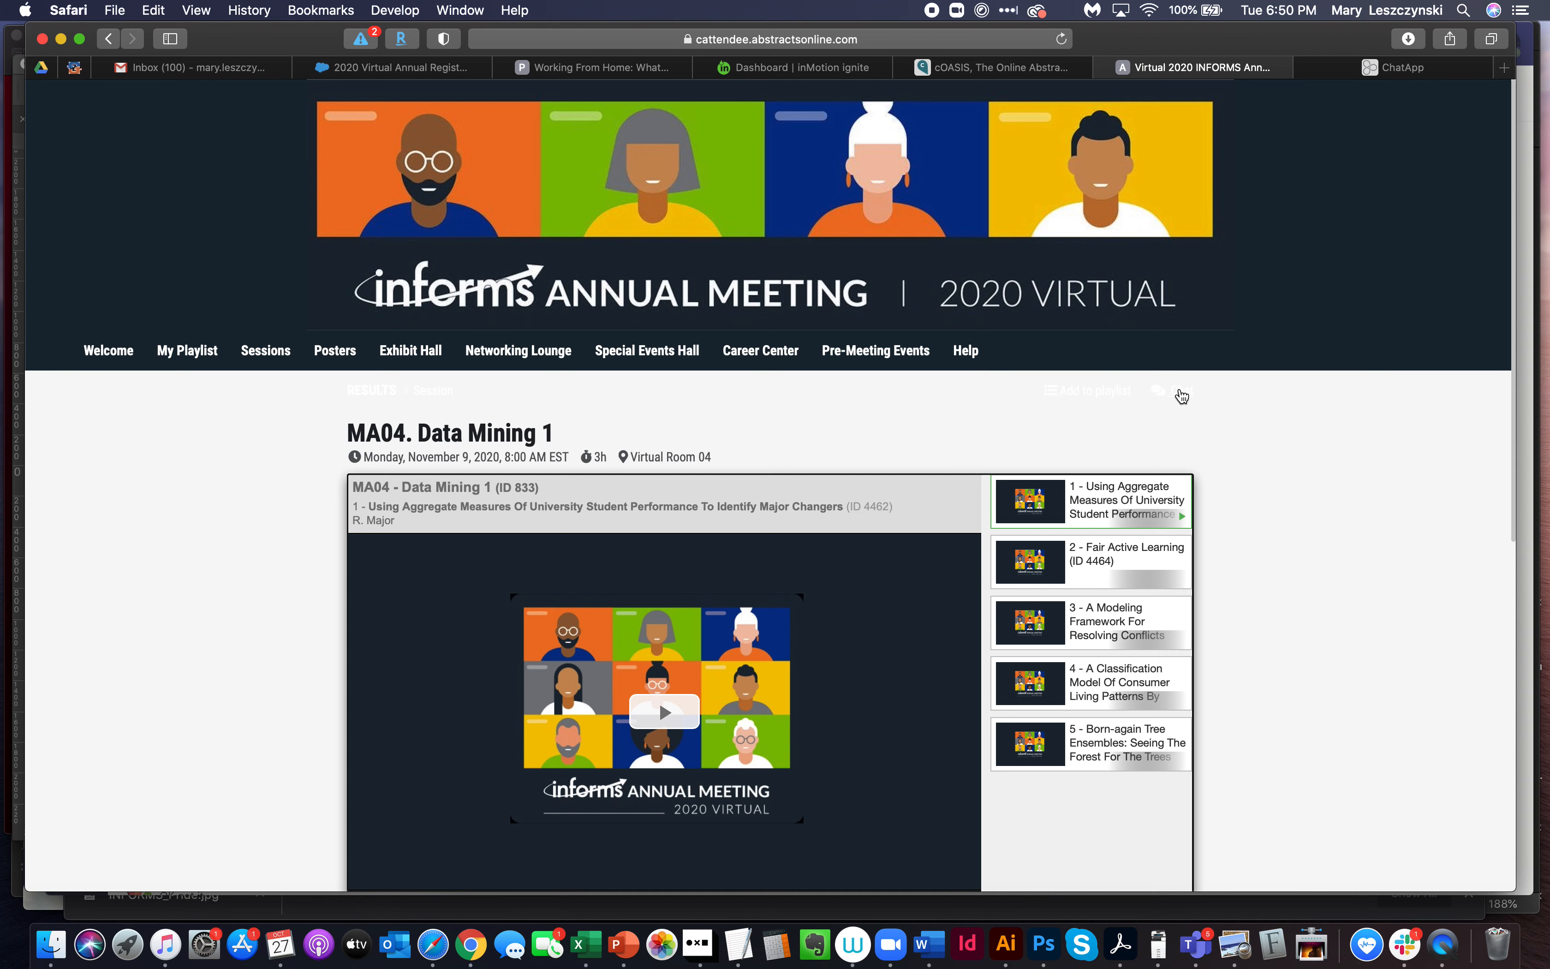
View the MA04. Data Mining 1 session page with its video player and presentation list
click(1170, 389)
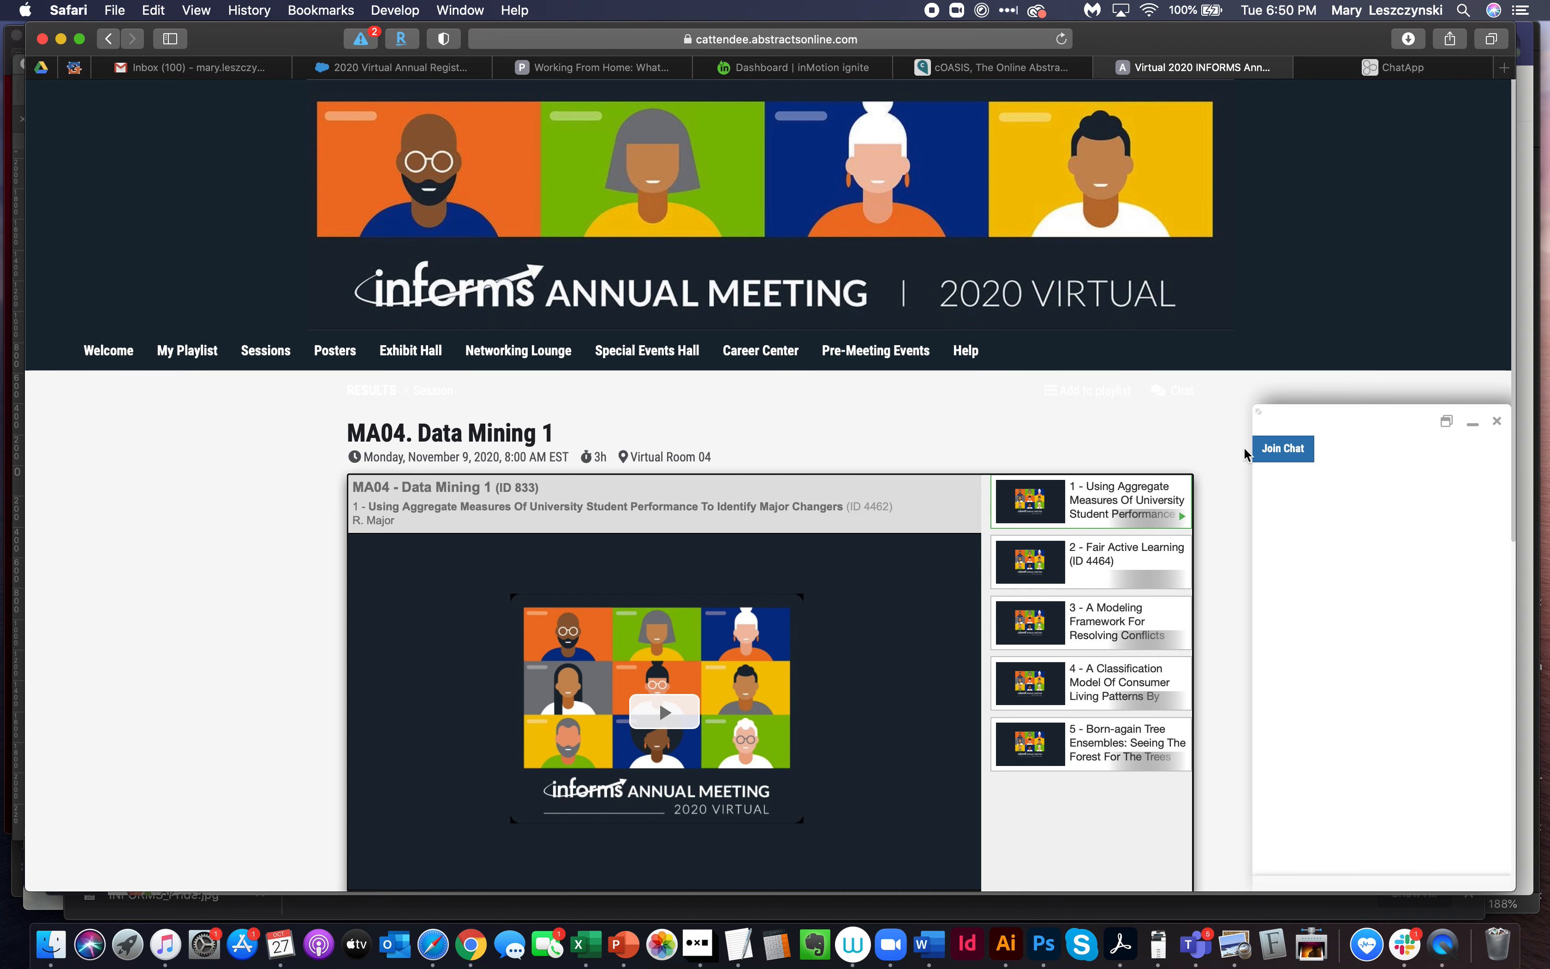
mouse_move(1274, 471)
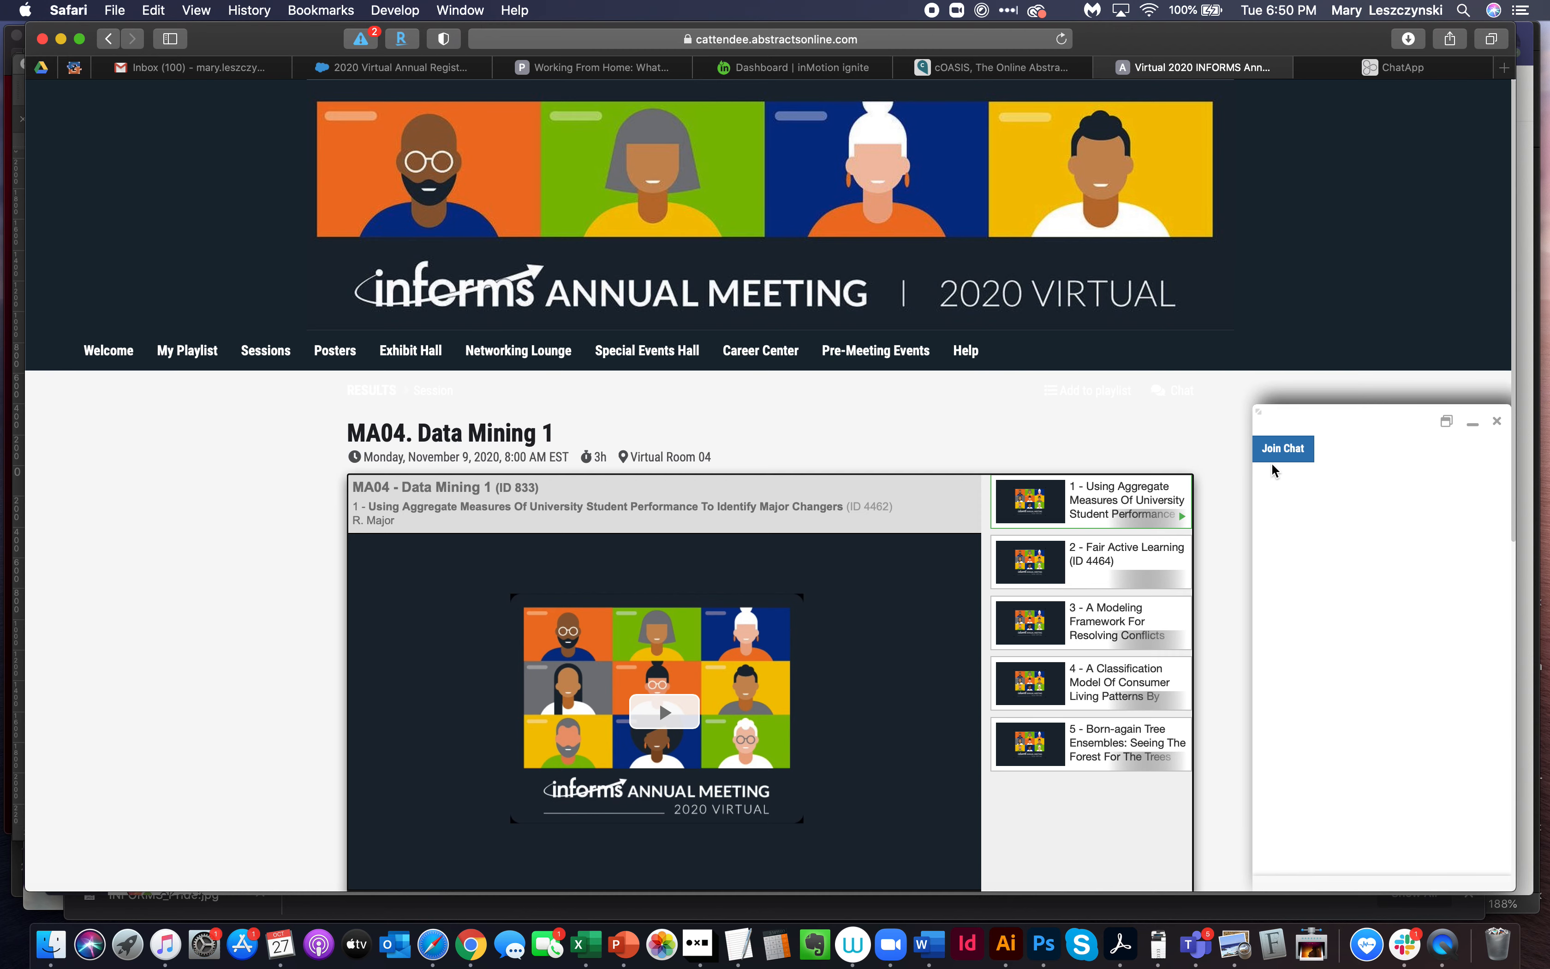
Join the Data Mining 1 chatroom so the joined message appears
click(1283, 447)
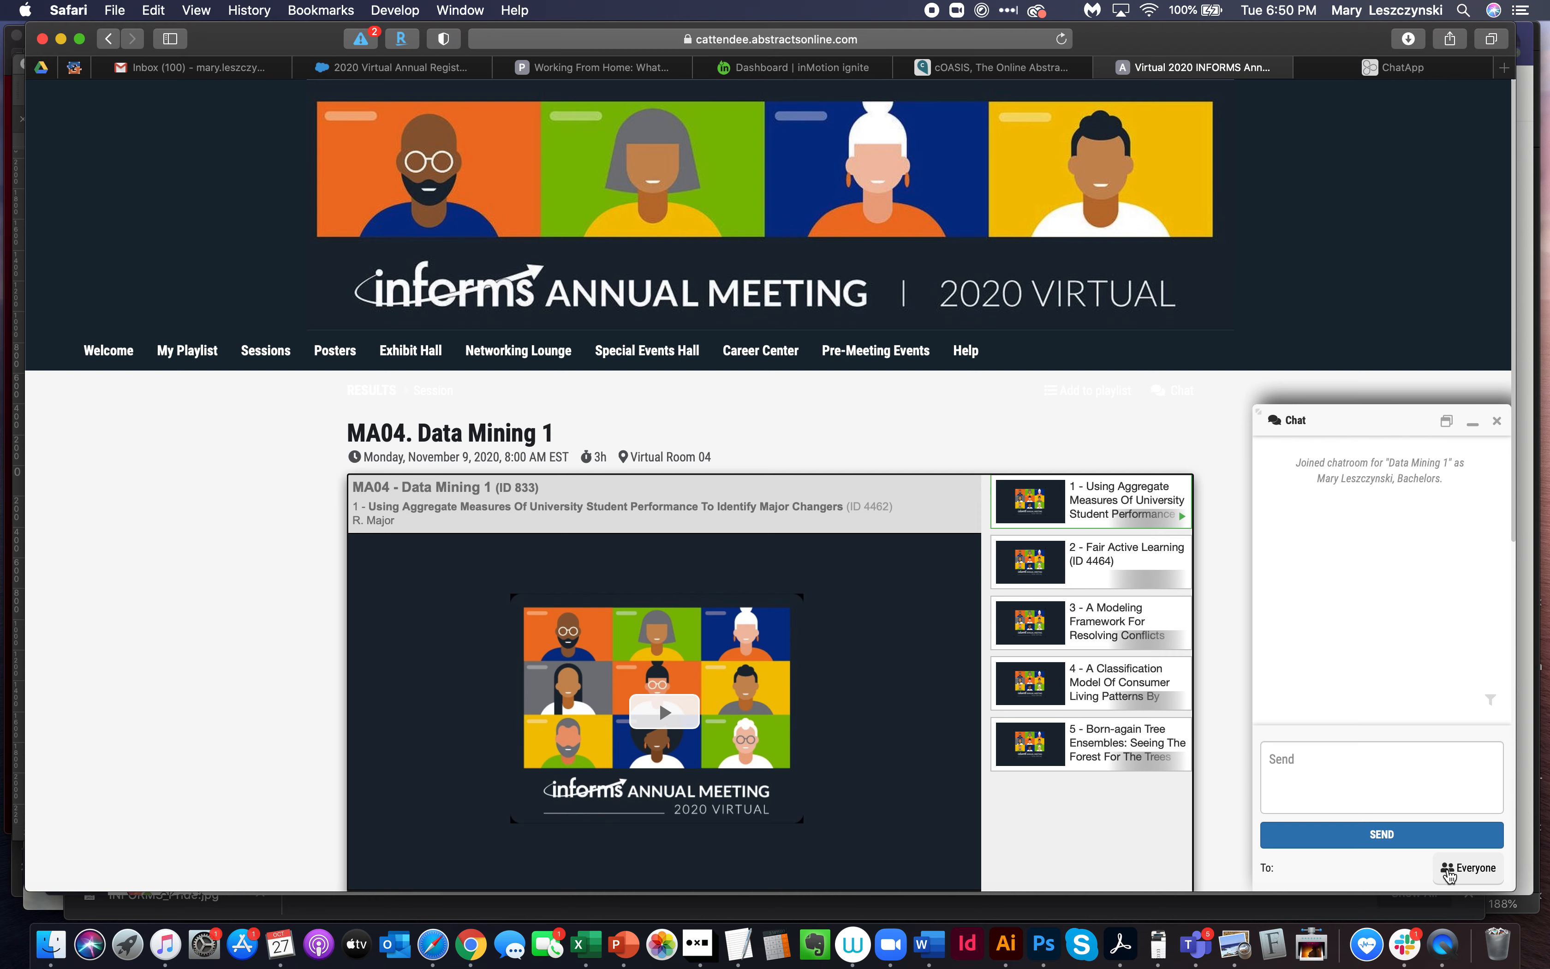
mouse_move(1429, 877)
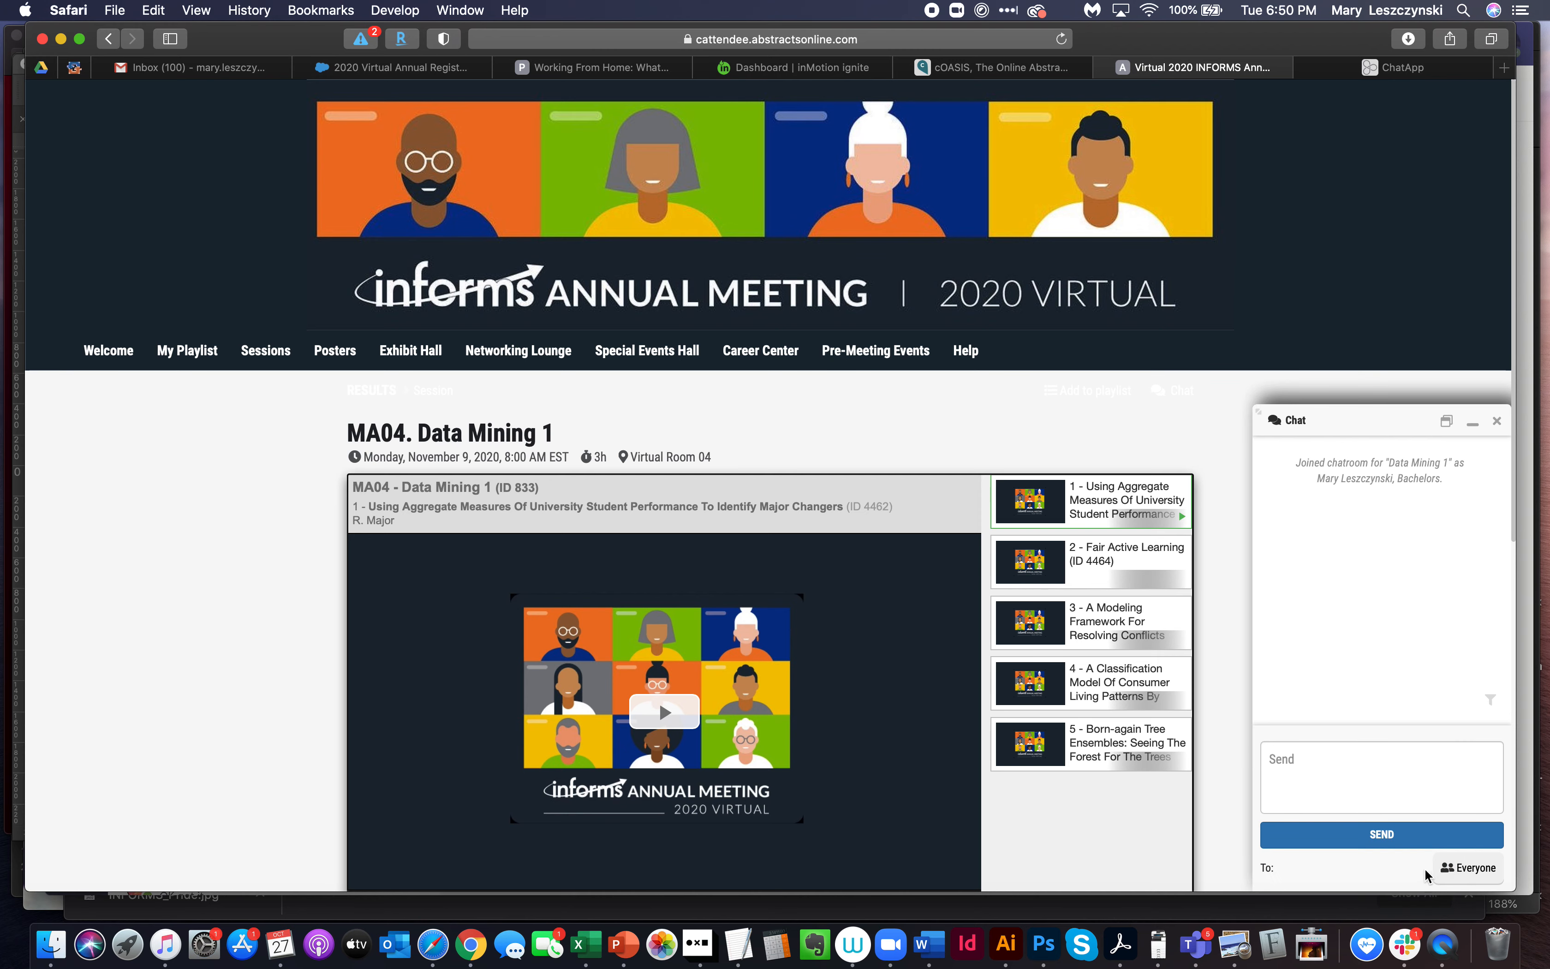
mouse_move(1214, 775)
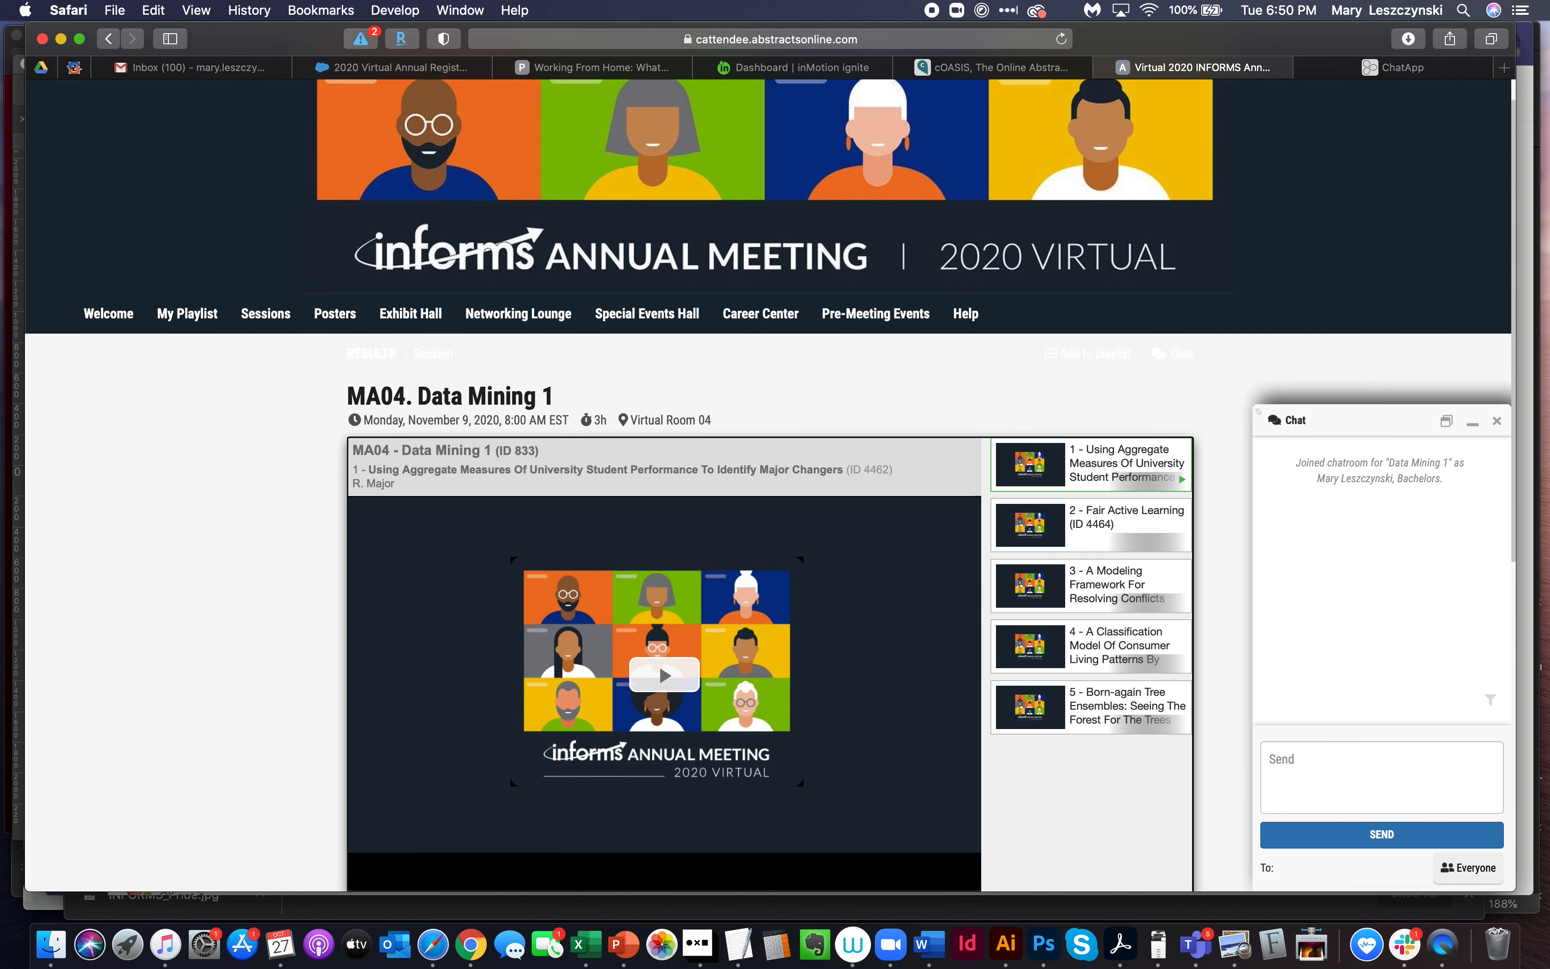
Review the presentations list, then briefly play and pause the first presentation's video
scroll(down, 3)
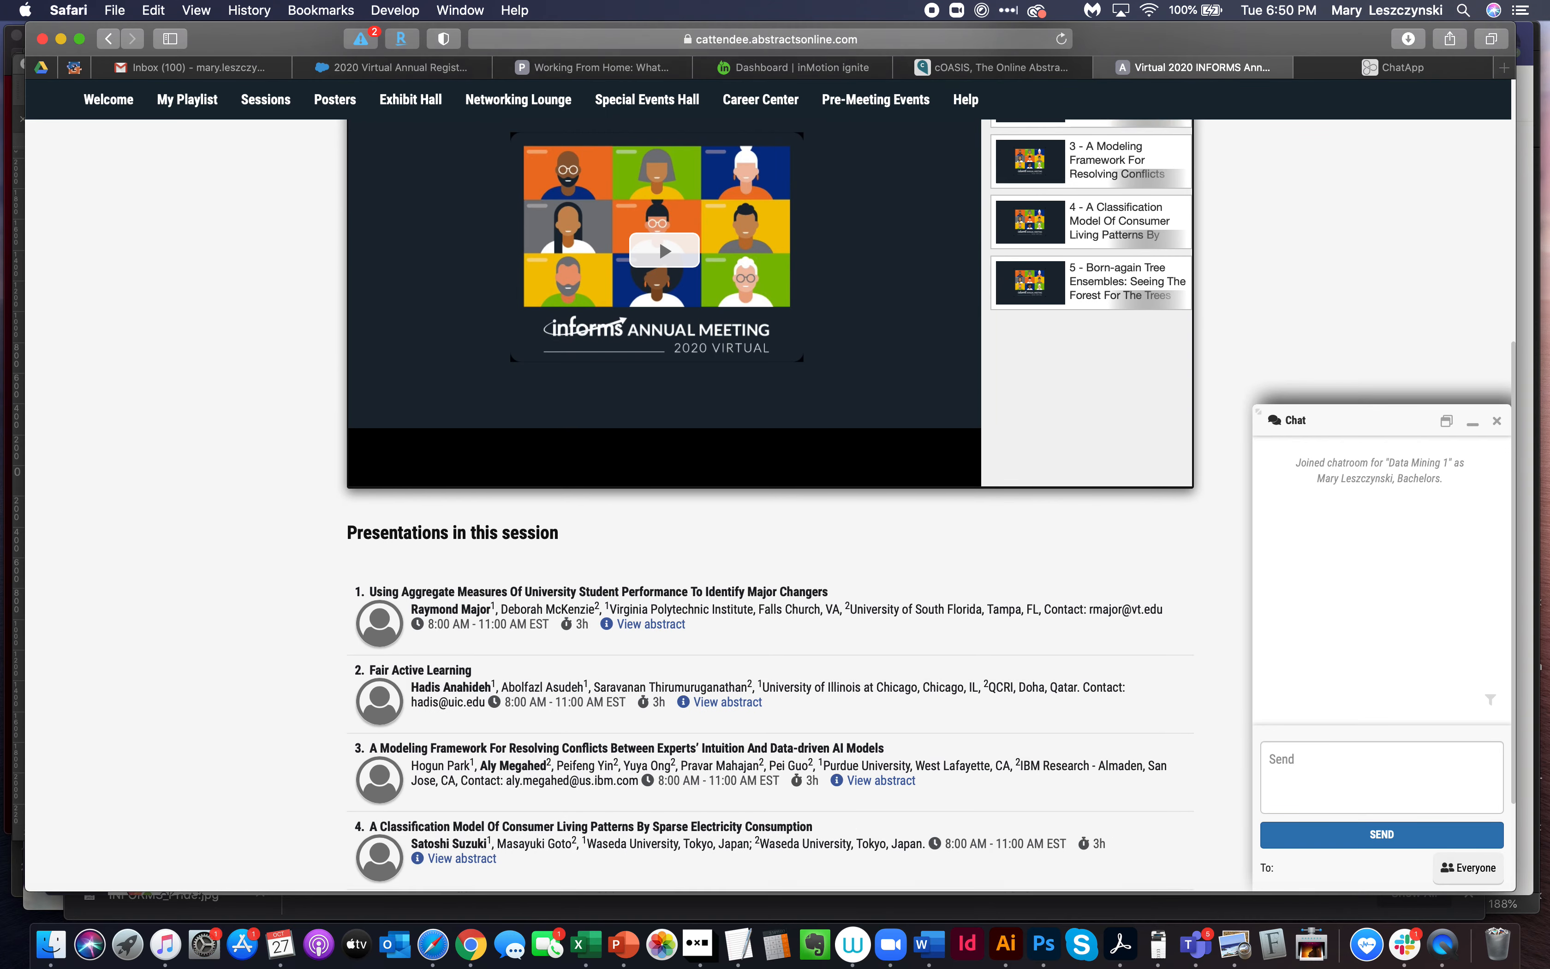
scroll(up, 3)
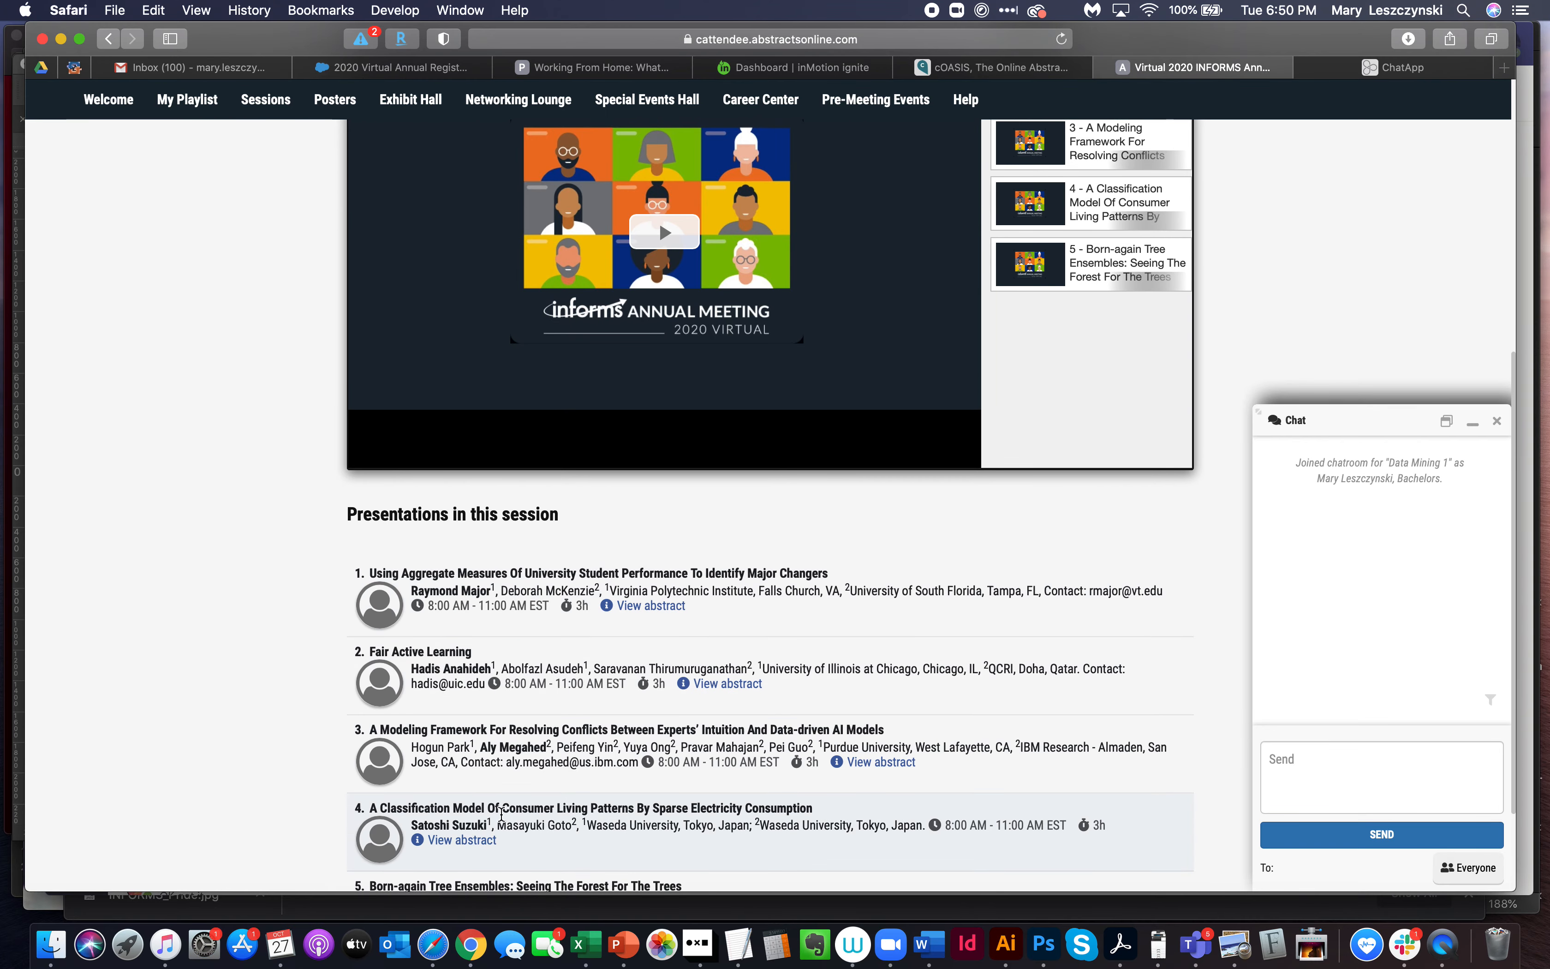
mouse_move(944, 513)
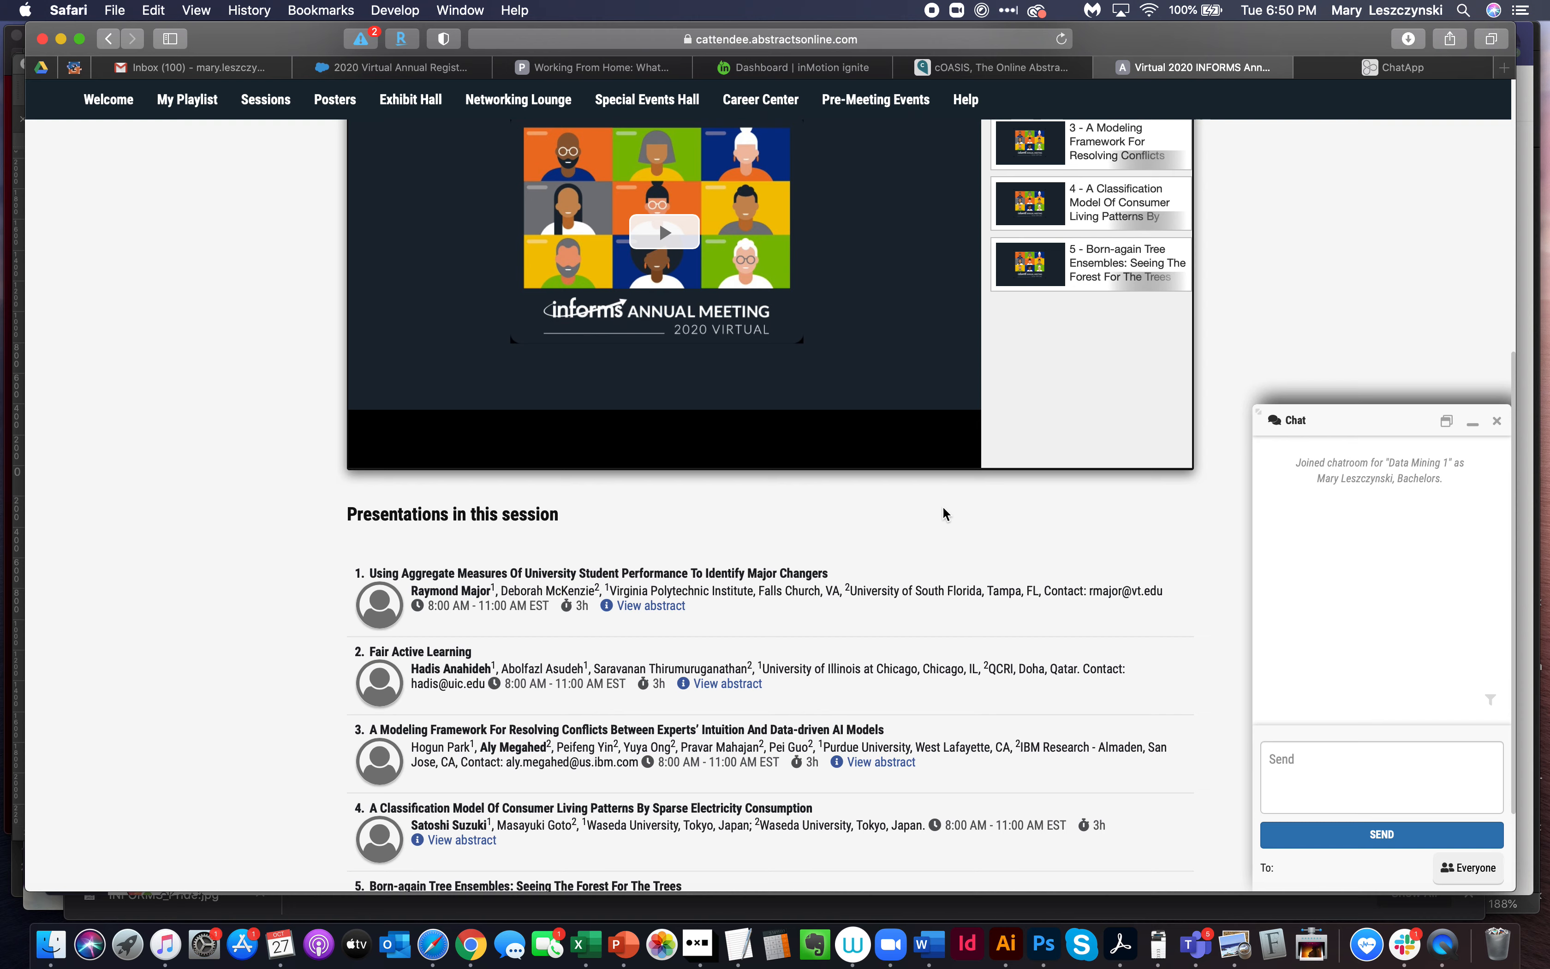
scroll(up, 3)
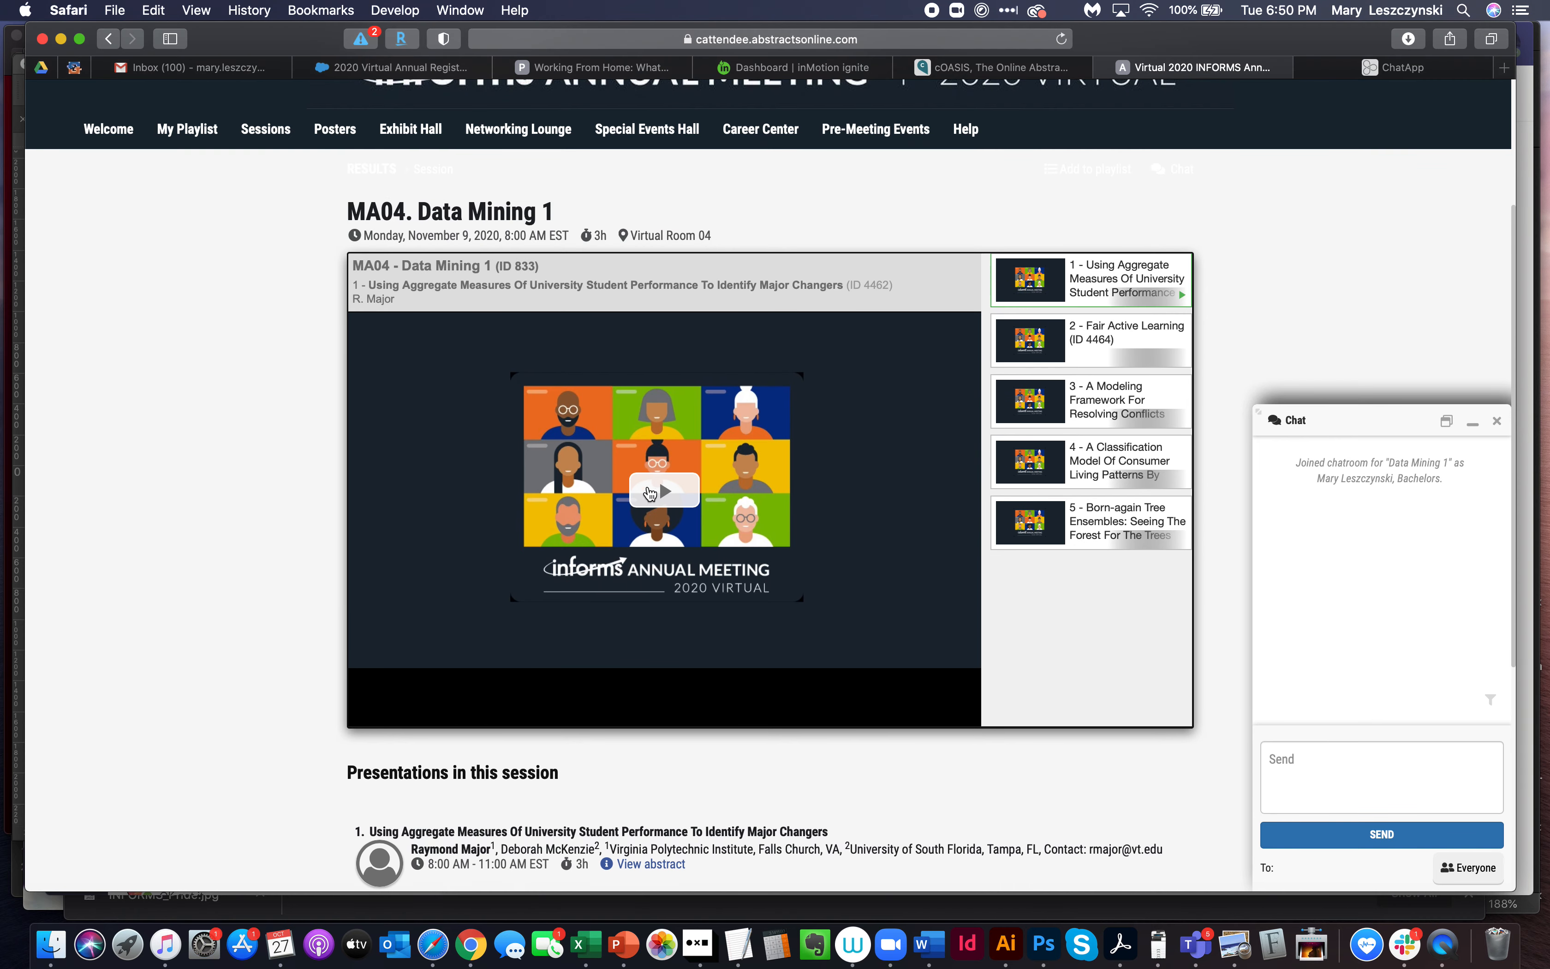
click(663, 491)
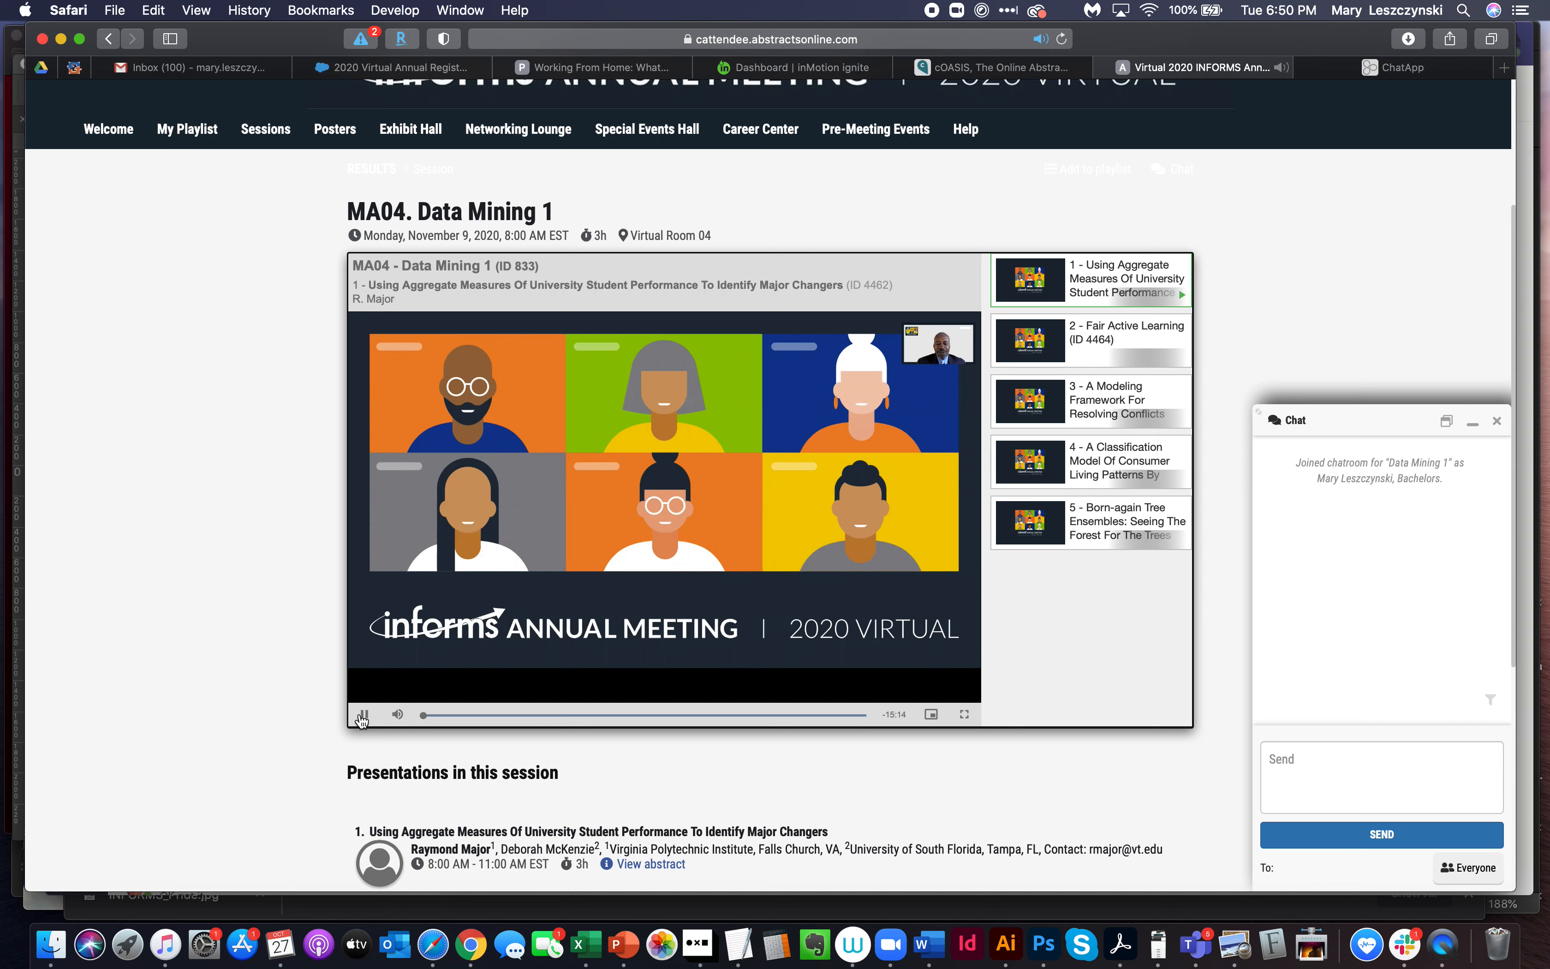
click(362, 714)
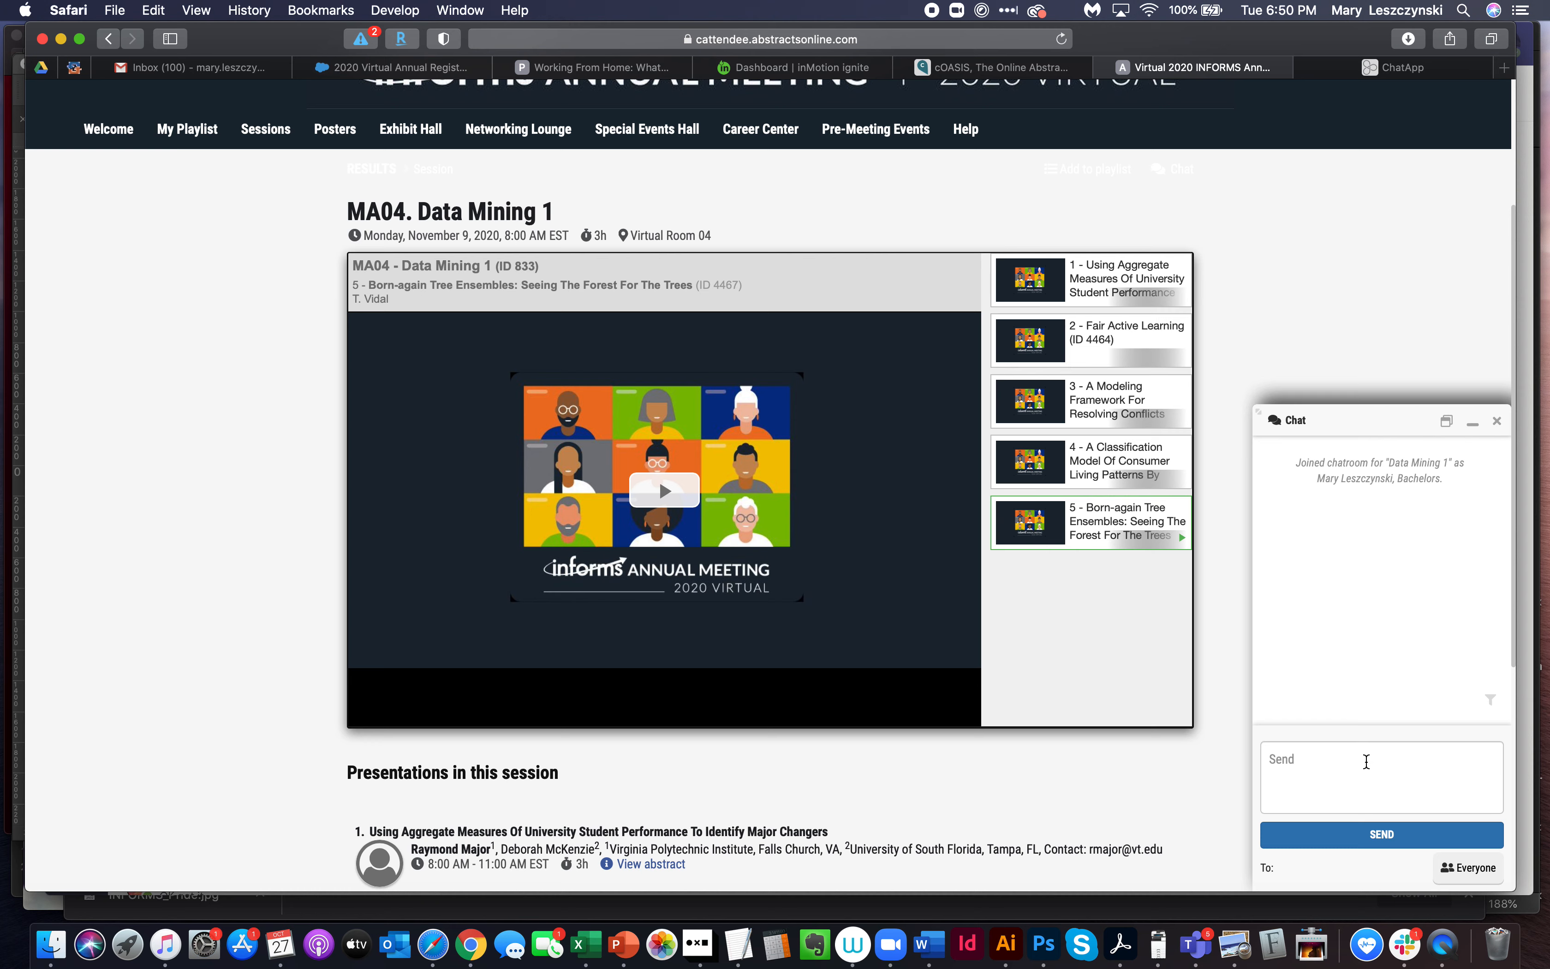
mouse_move(1070, 495)
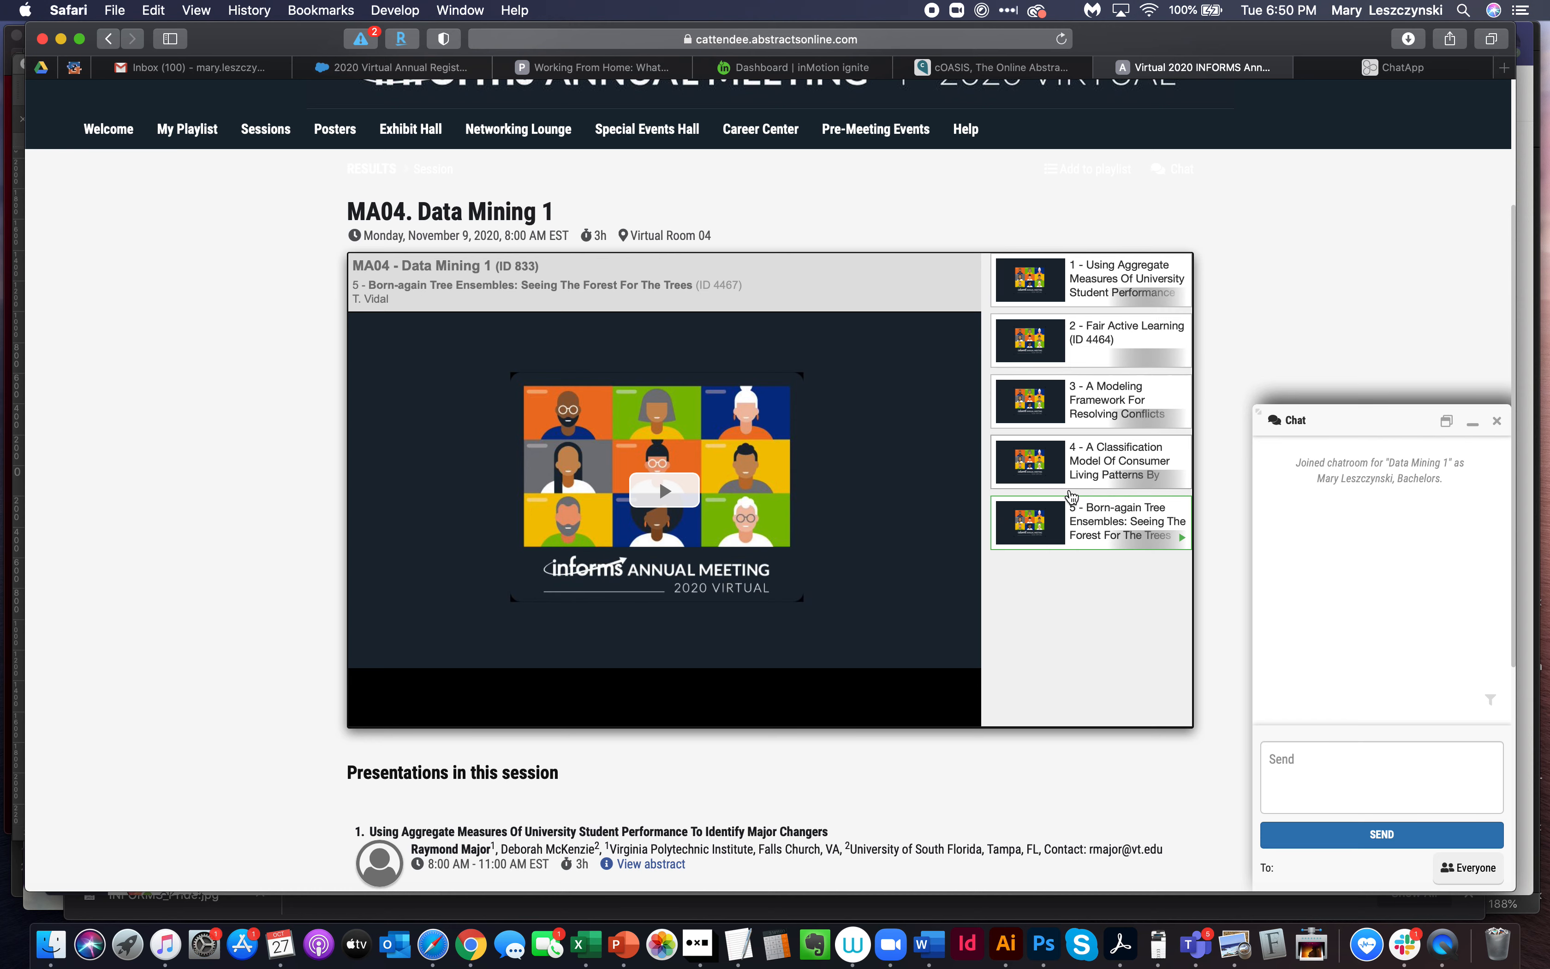
mouse_move(1053, 591)
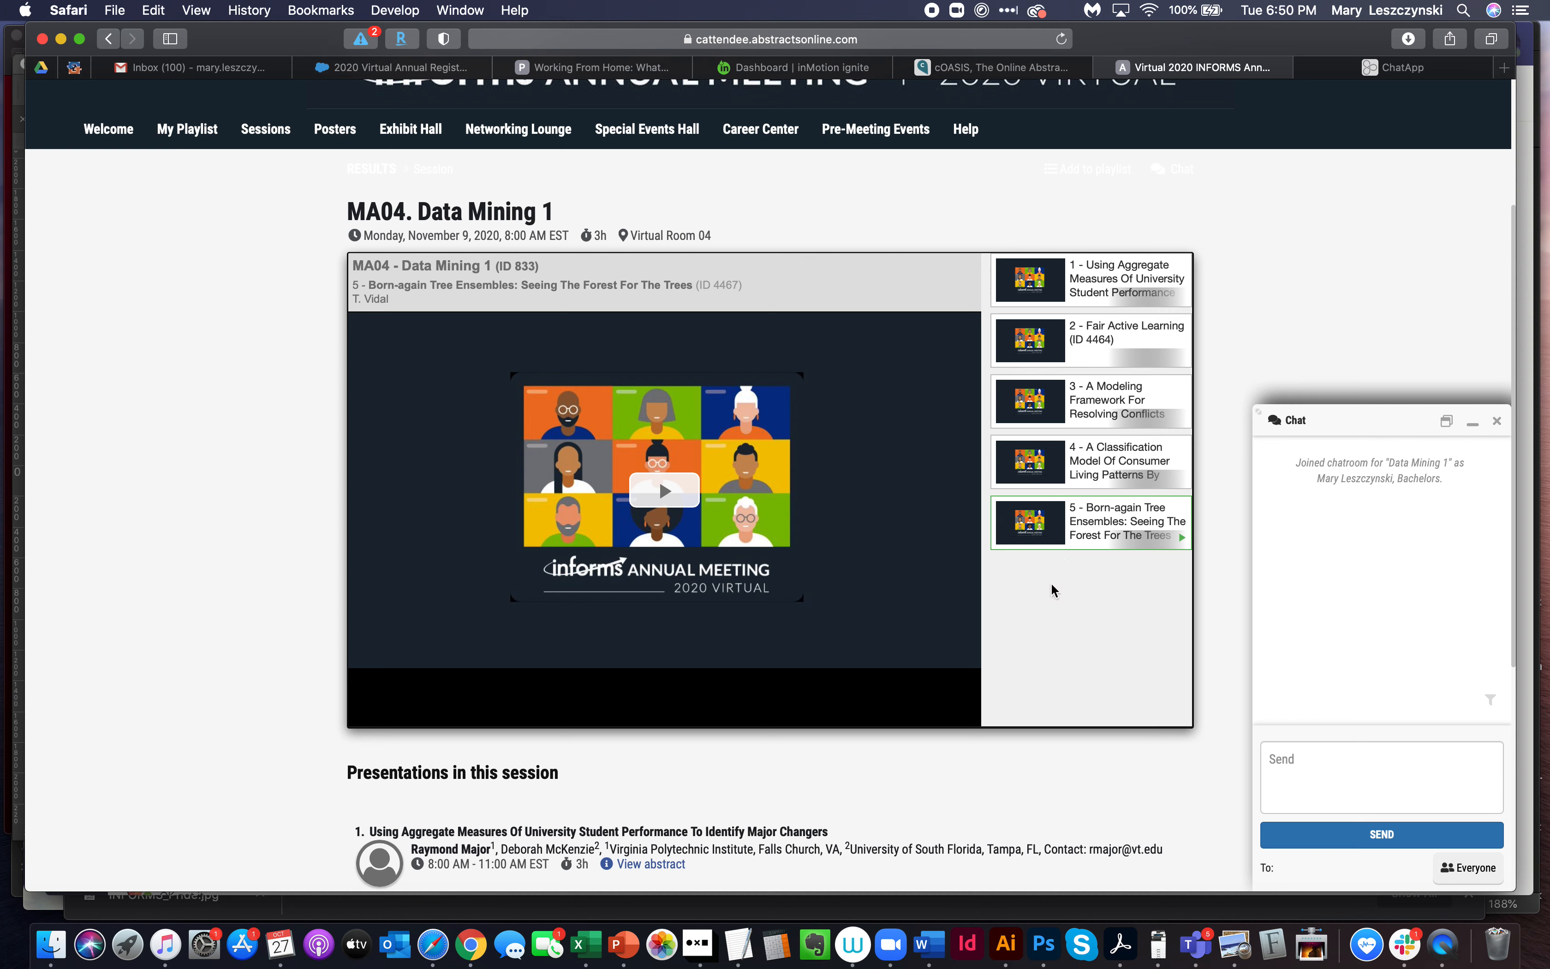
mouse_move(1206, 674)
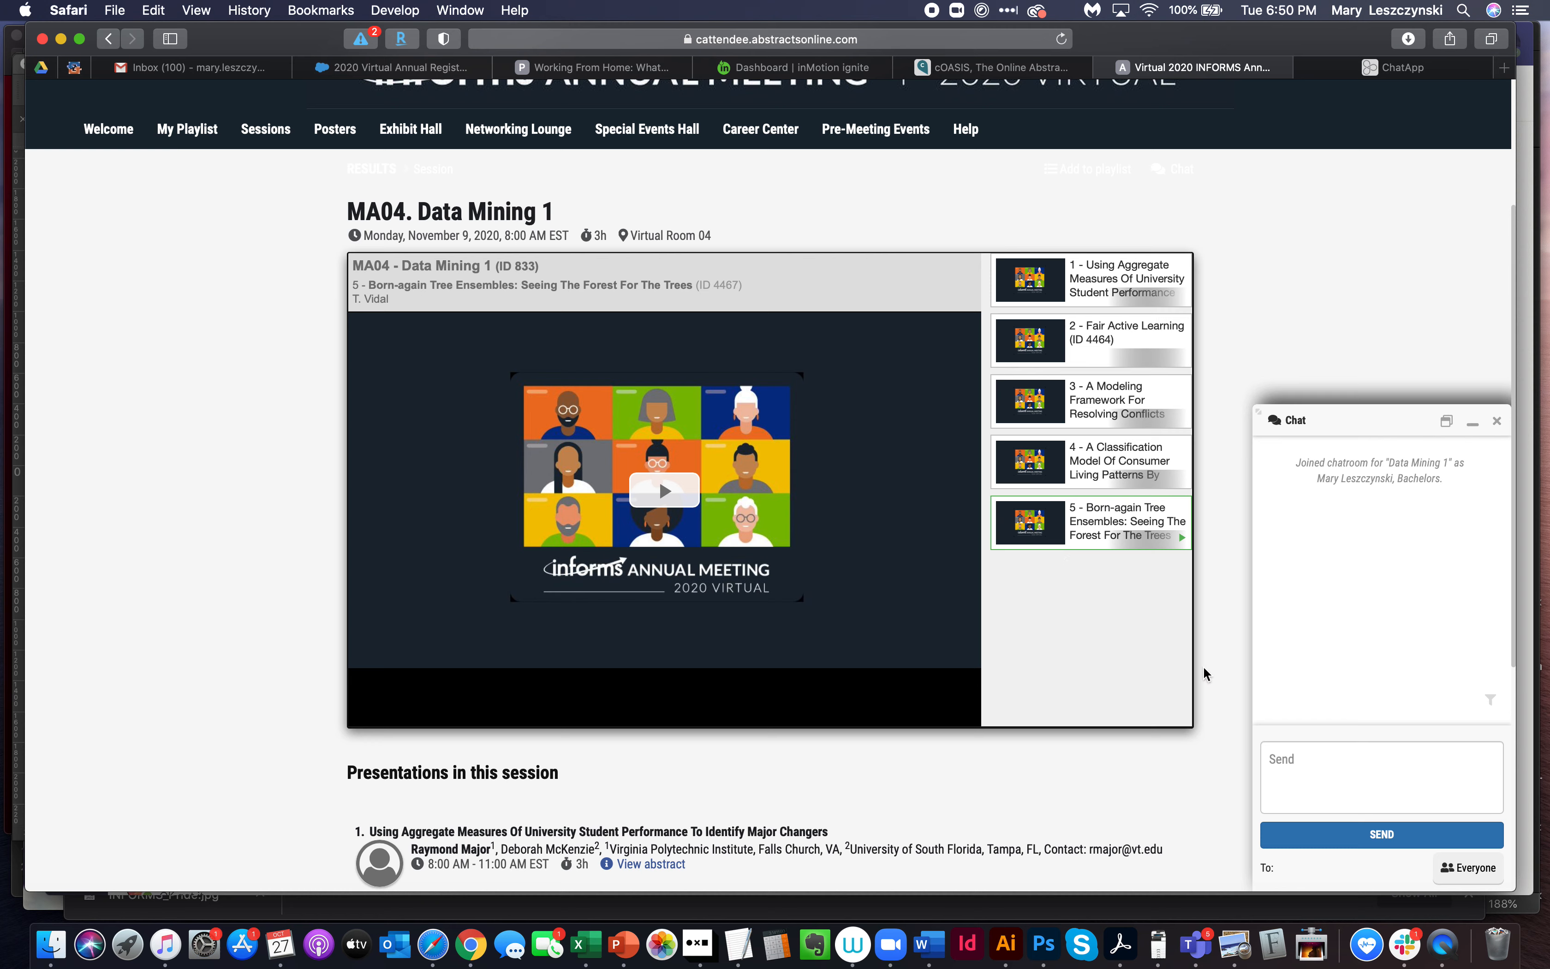
mouse_move(1427, 674)
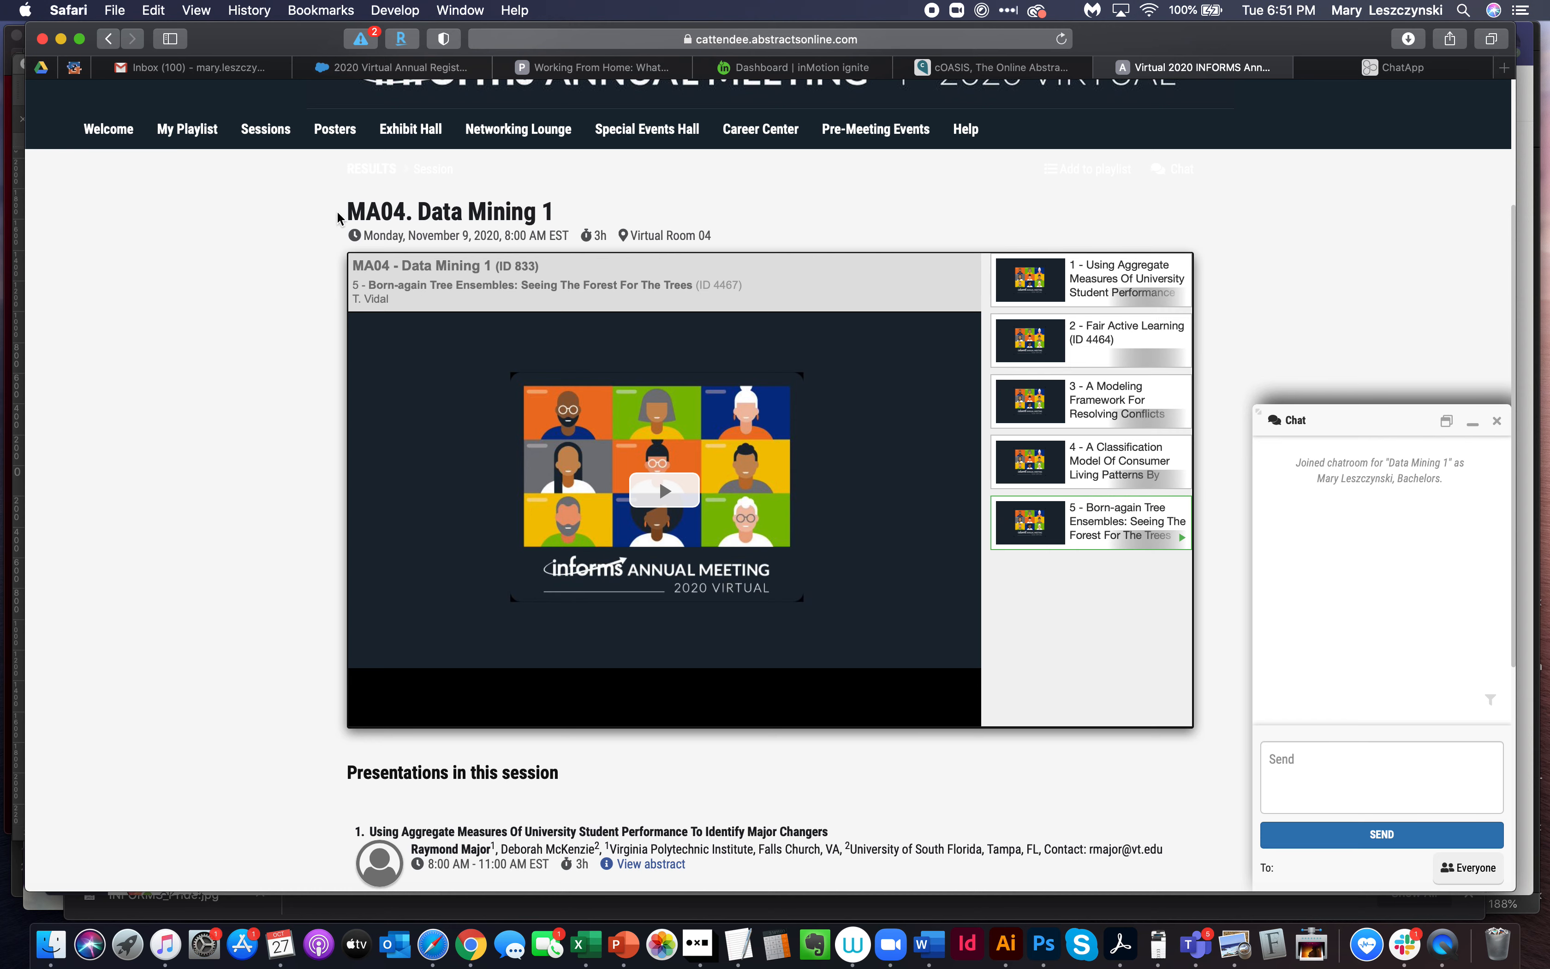
mouse_move(774, 221)
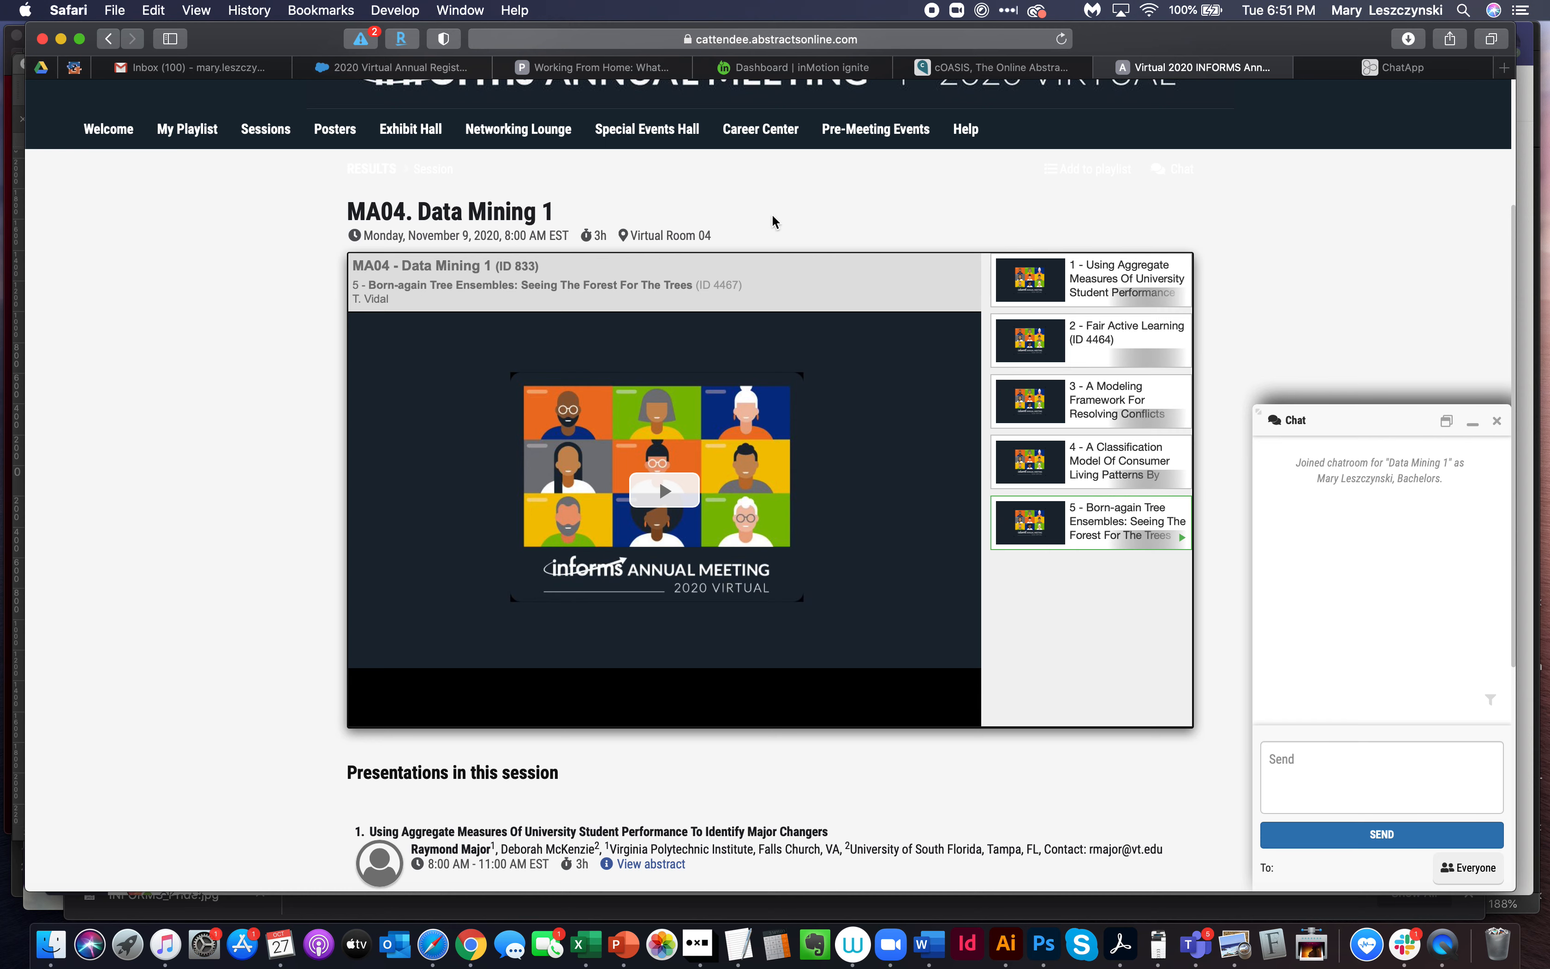
mouse_move(725, 236)
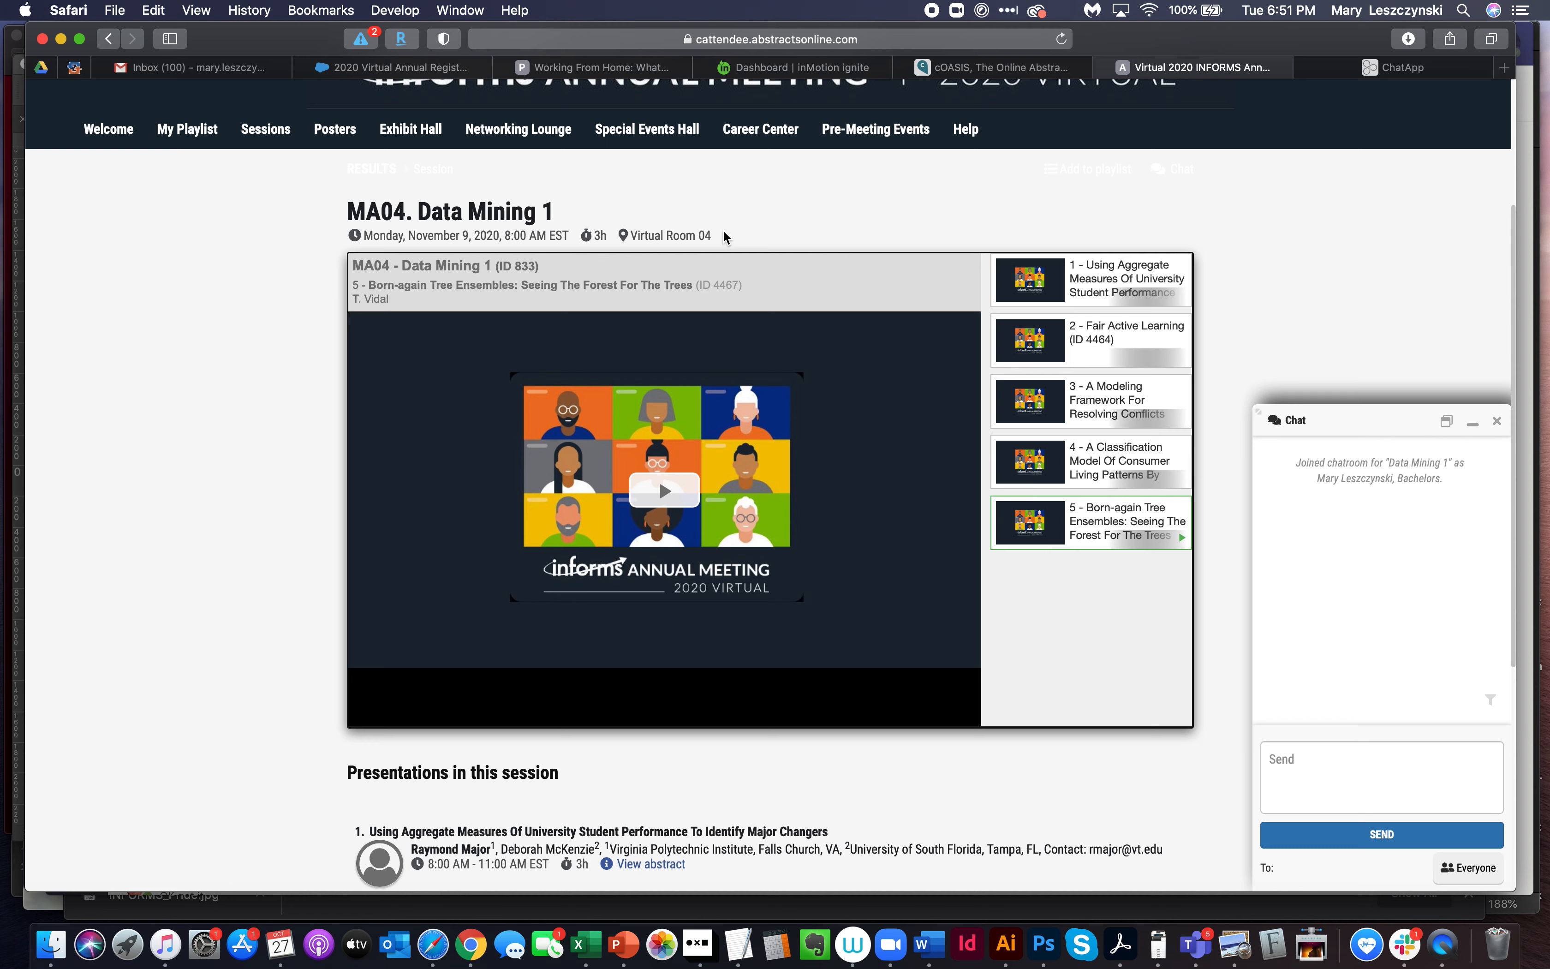